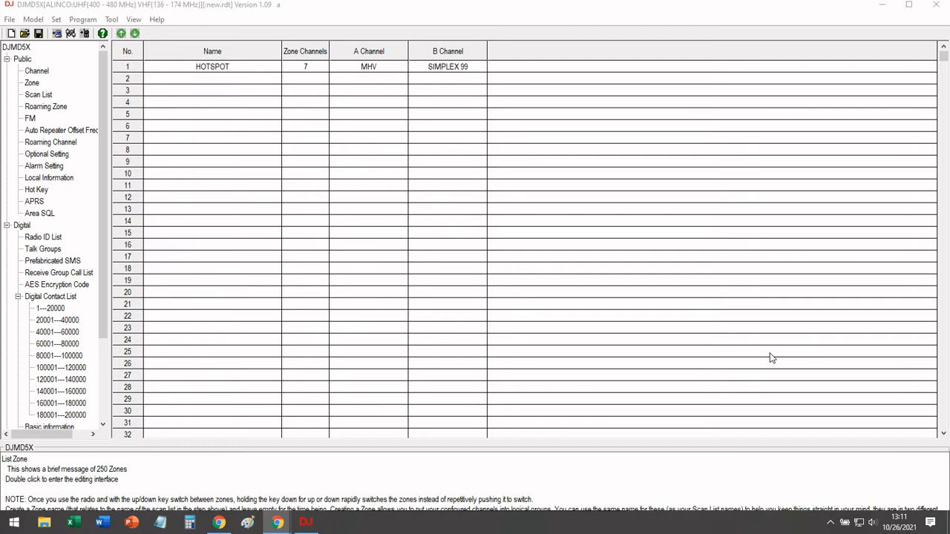
{"action": "mouse_move", "coordinate": [519, 181]}
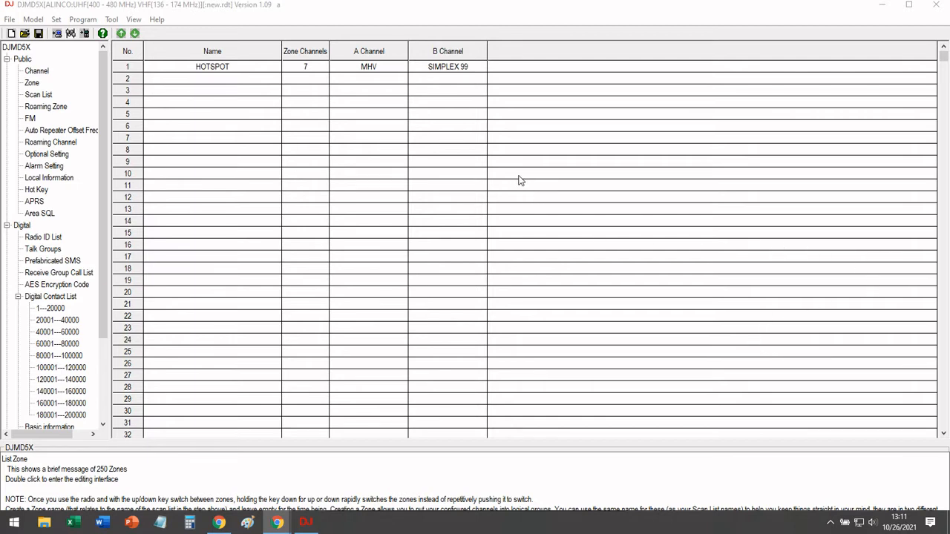
{"action": "mouse_move", "coordinate": [205, 87]}
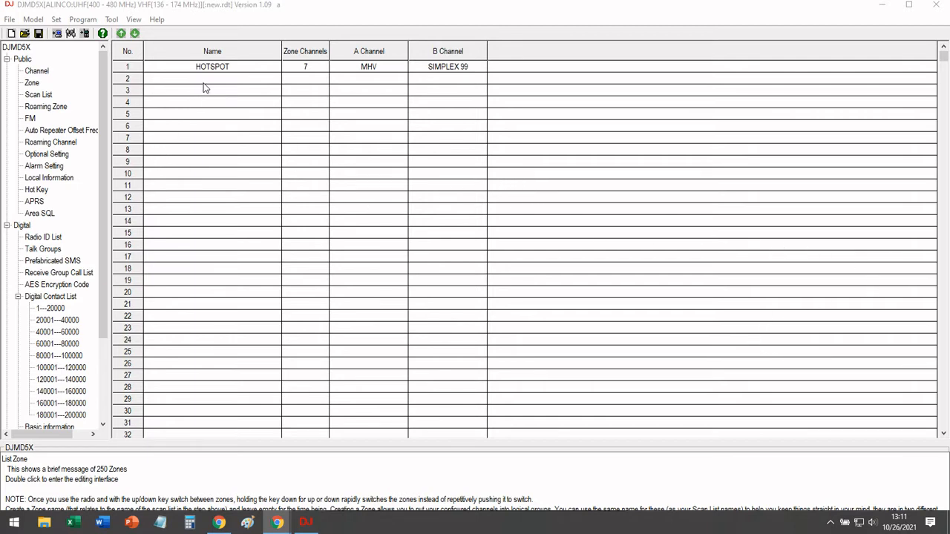
Open the empty second zone row for editing and name it MARATHON
{"action": "left_click", "coordinate": [211, 79]}
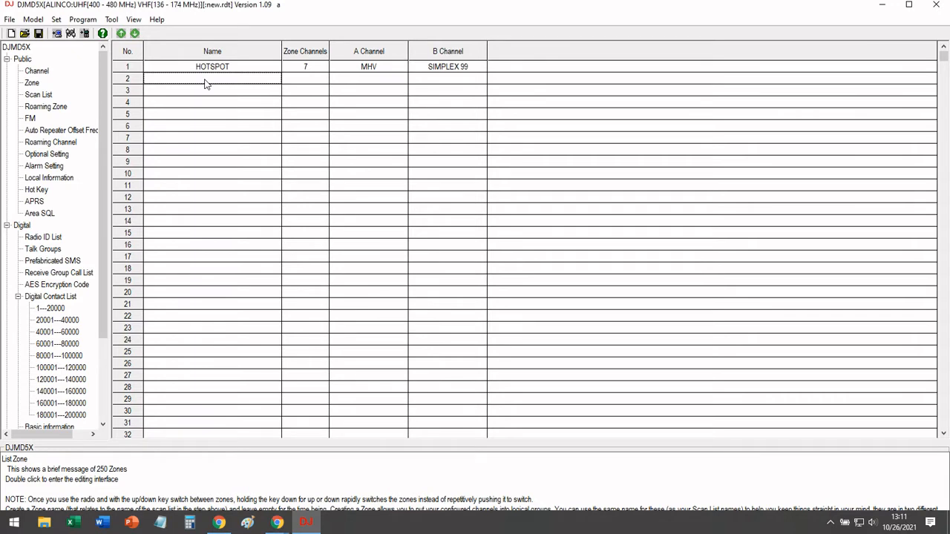
{"action": "double_click", "coordinate": [211, 79]}
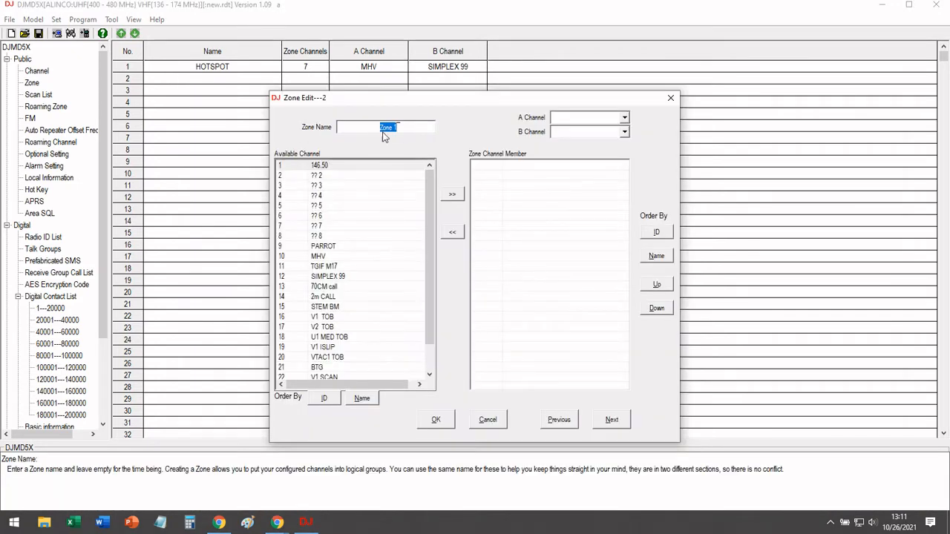
{"action": "type", "text": "MARA"}
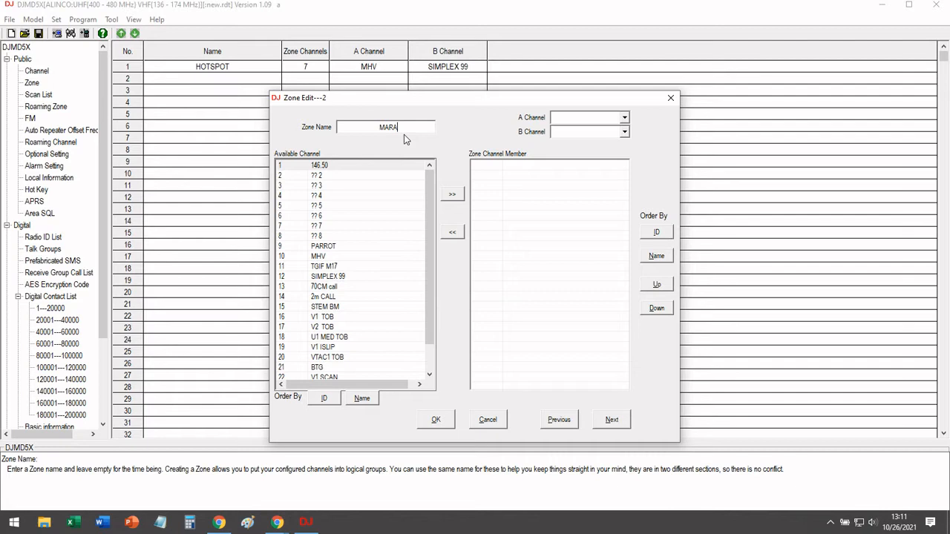
{"action": "type", "text": "THON"}
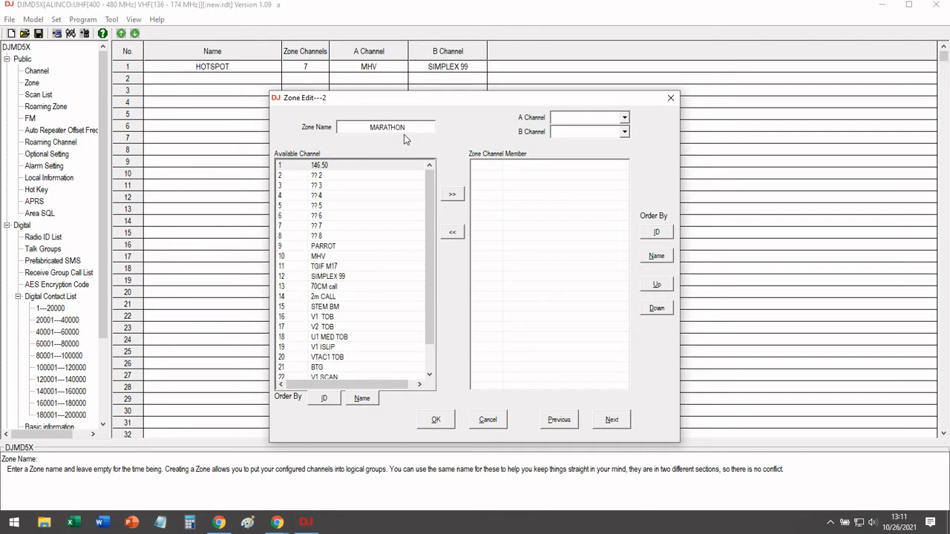
{"action": "mouse_move", "coordinate": [427, 269]}
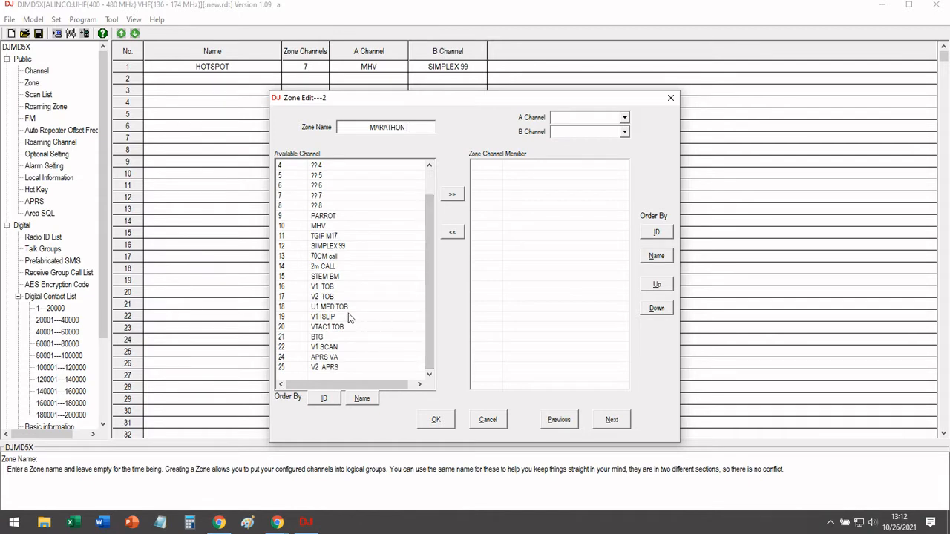
Move channels V1 TOB through V2 APRS into the MARATHON zone's member list
{"action": "left_click", "coordinate": [451, 193]}
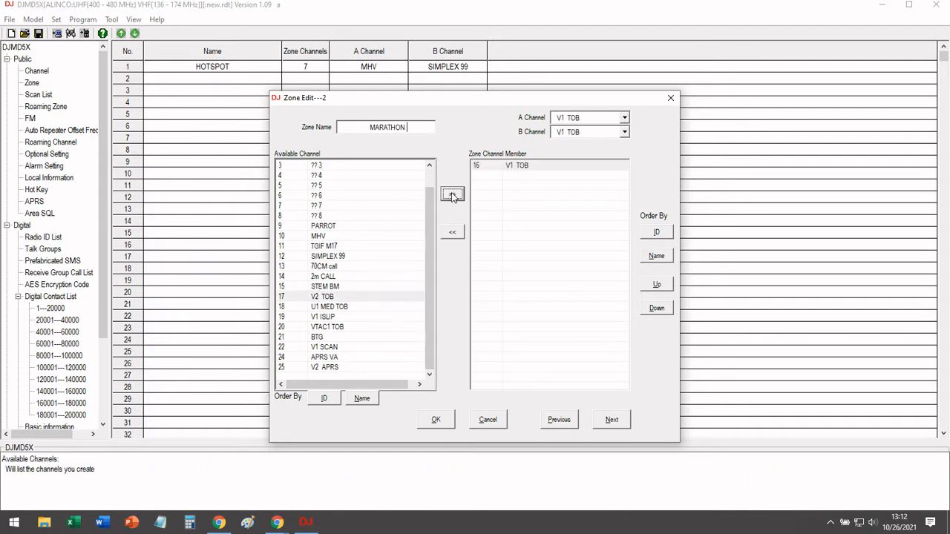
{"action": "left_click", "coordinate": [453, 196]}
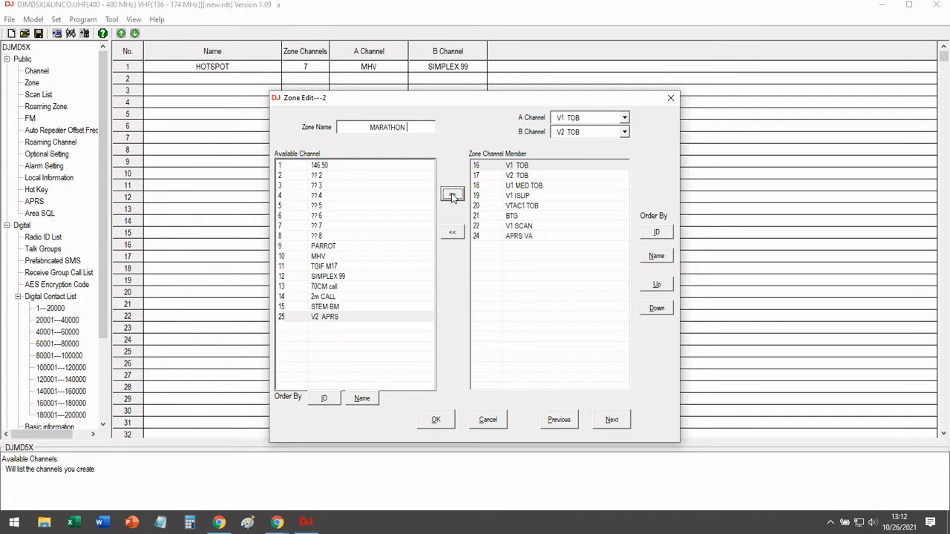
{"action": "left_click", "coordinate": [451, 193]}
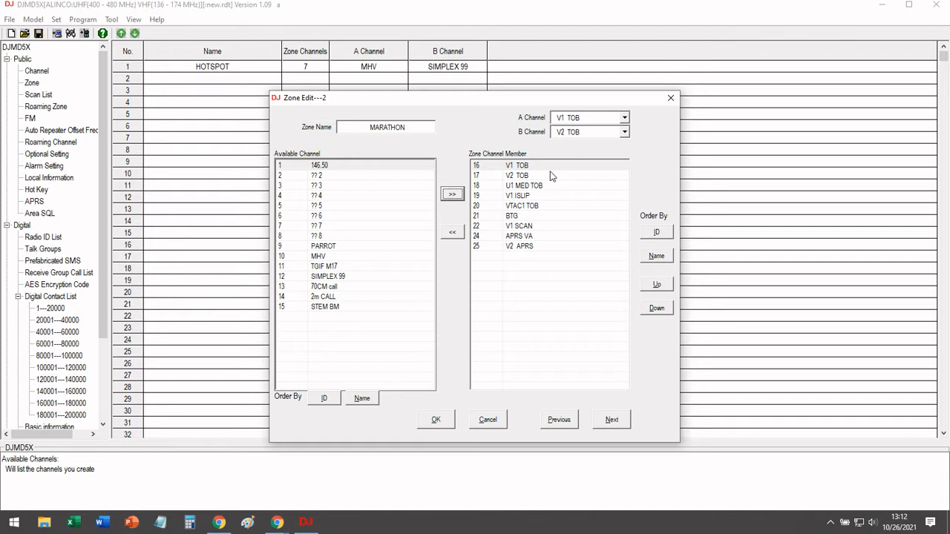
{"action": "left_click", "coordinate": [386, 128]}
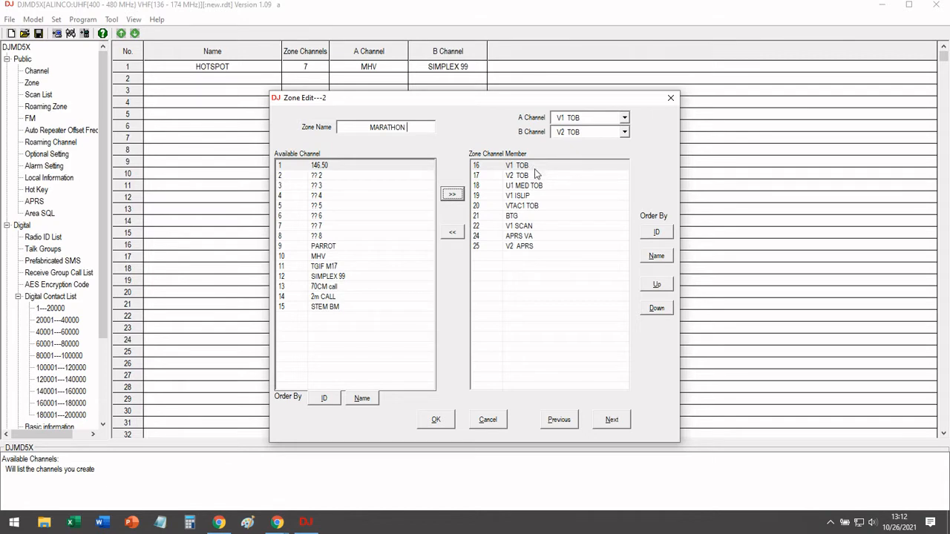
{"action": "mouse_move", "coordinate": [539, 181]}
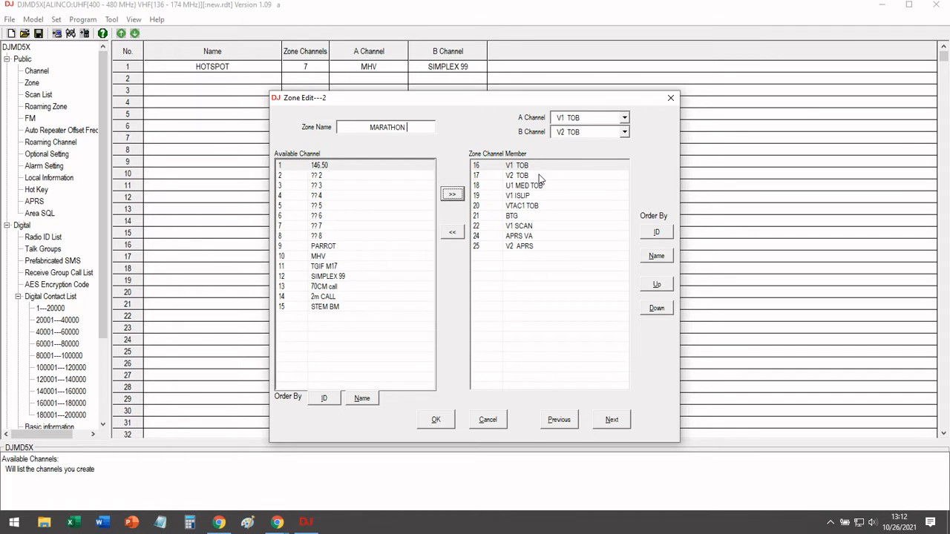
{"action": "mouse_move", "coordinate": [533, 181]}
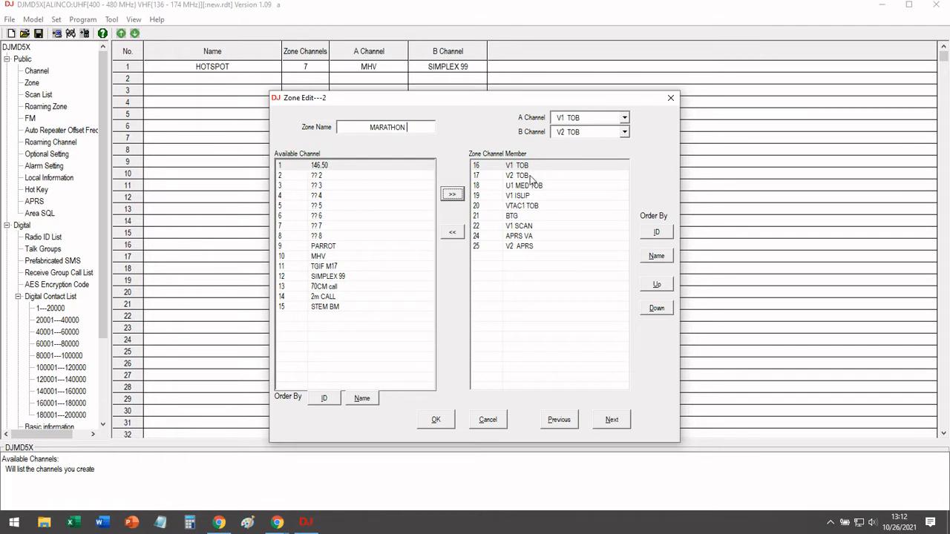
{"action": "mouse_move", "coordinate": [530, 176]}
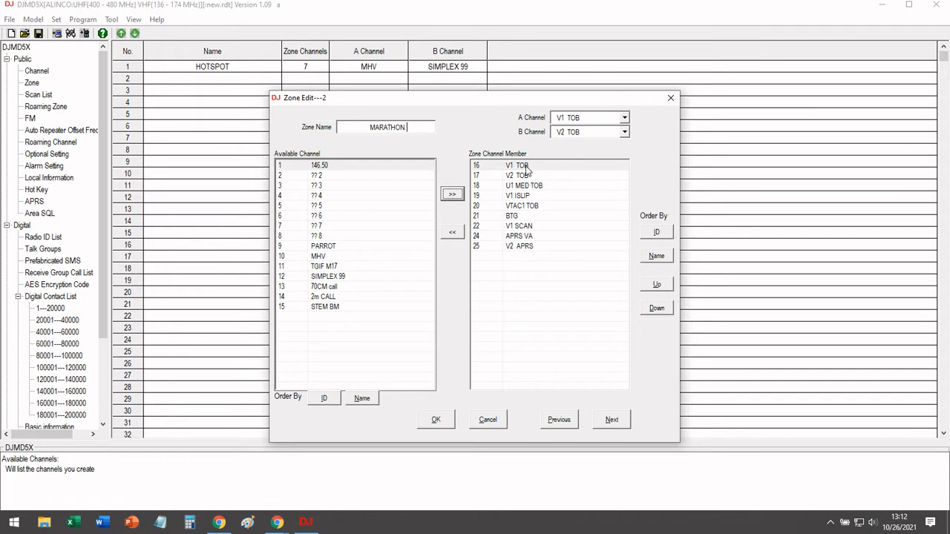
{"action": "mouse_move", "coordinate": [531, 178]}
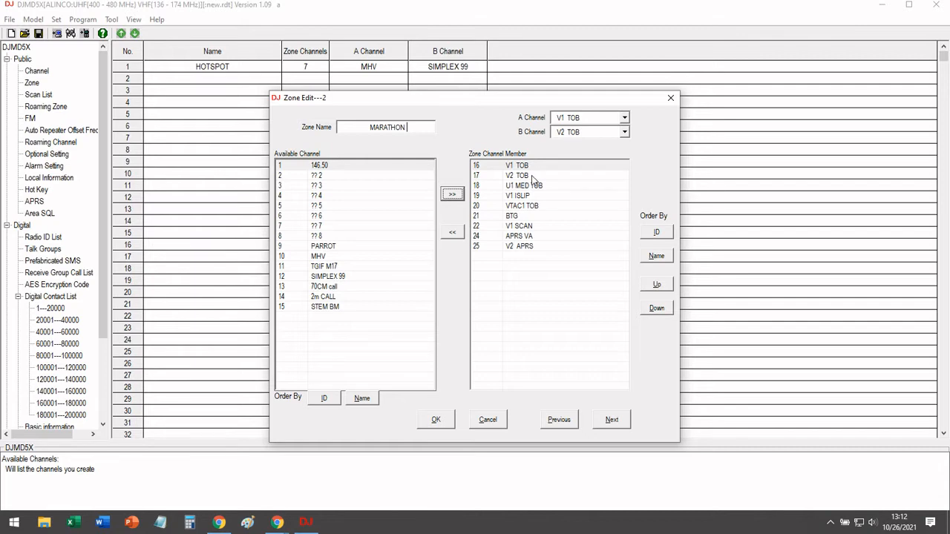
{"action": "mouse_move", "coordinate": [538, 186]}
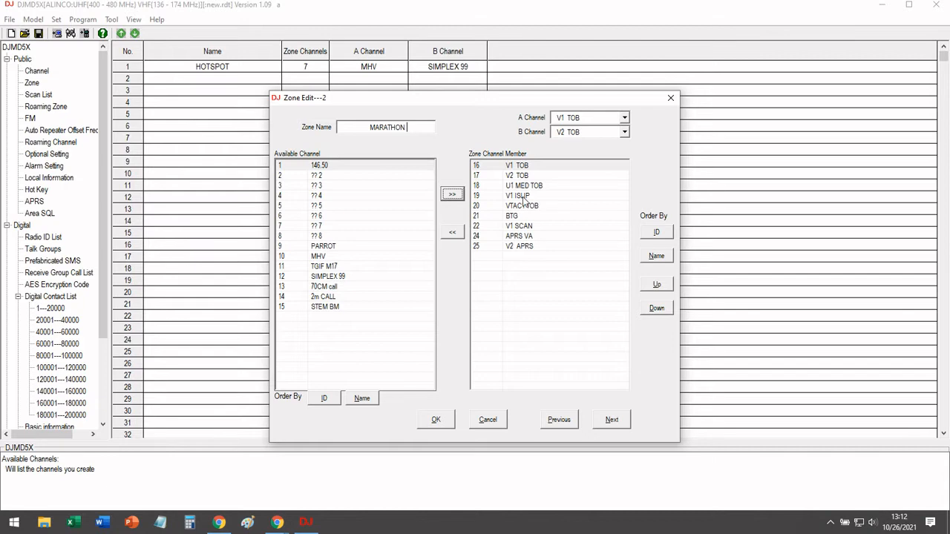
{"action": "mouse_move", "coordinate": [563, 209]}
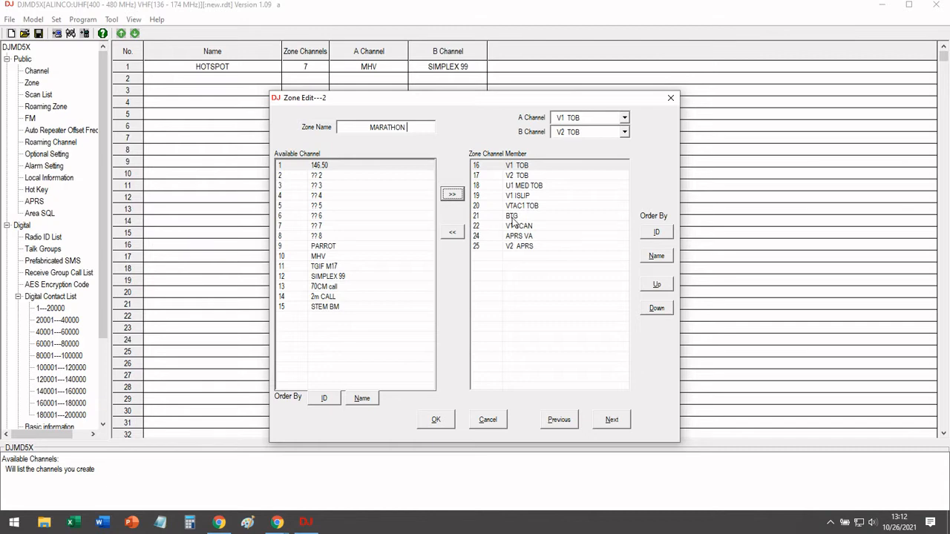
{"action": "mouse_move", "coordinate": [564, 224]}
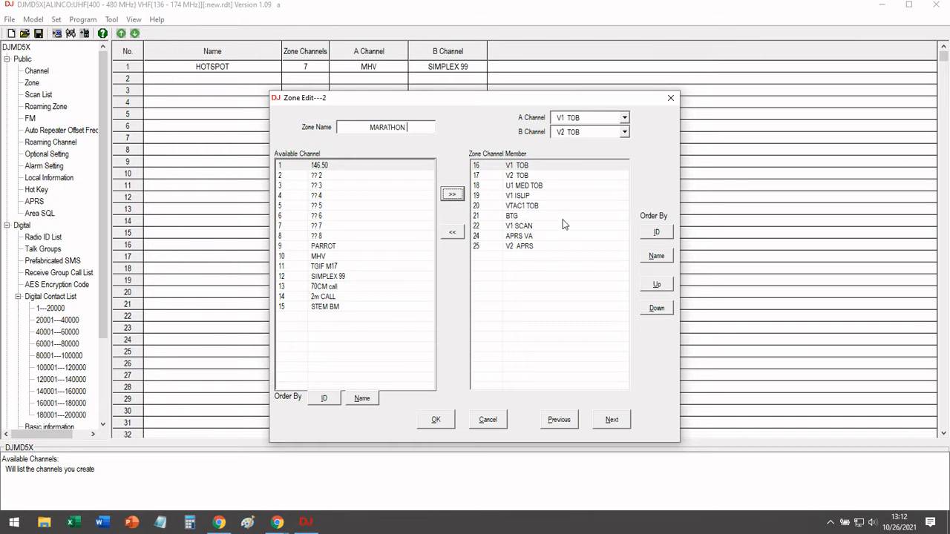
{"action": "mouse_move", "coordinate": [531, 249]}
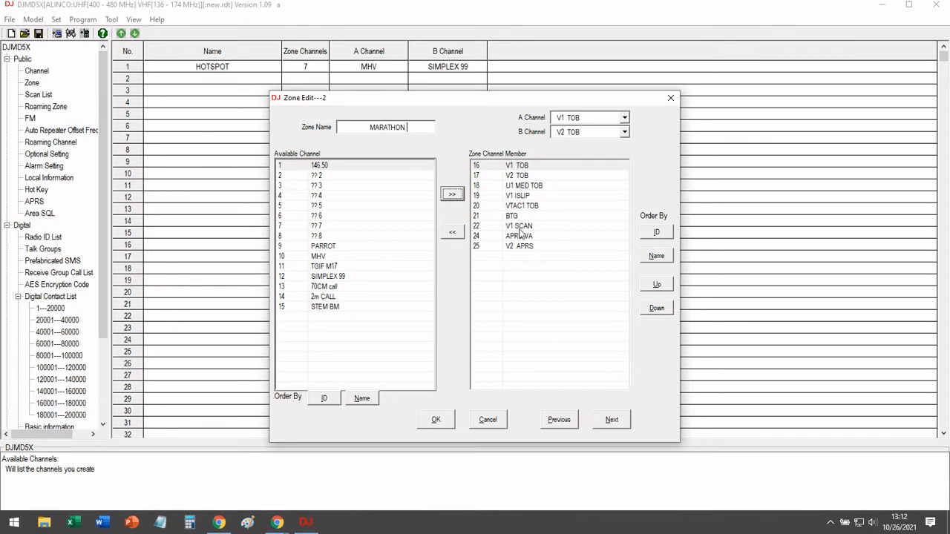
{"action": "mouse_move", "coordinate": [520, 235]}
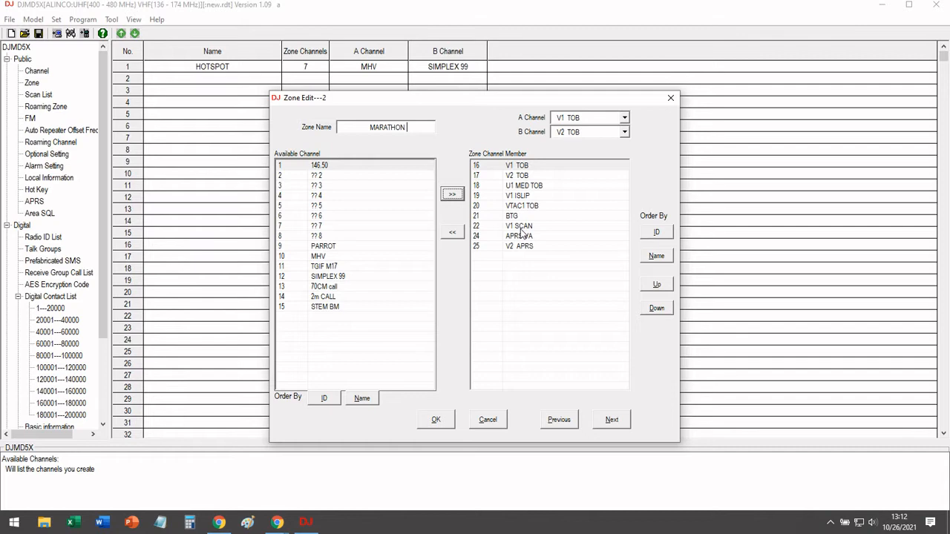
{"action": "mouse_move", "coordinate": [519, 235]}
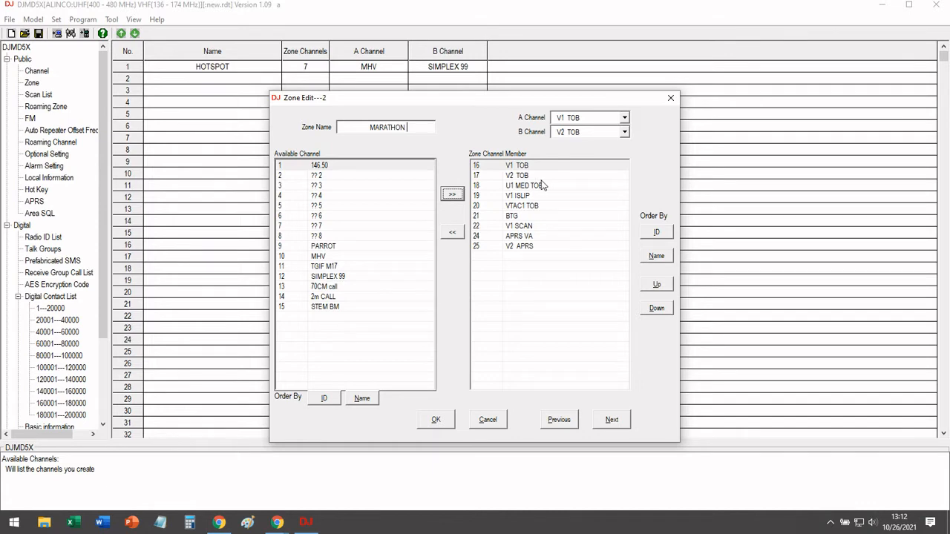
{"action": "mouse_move", "coordinate": [521, 247]}
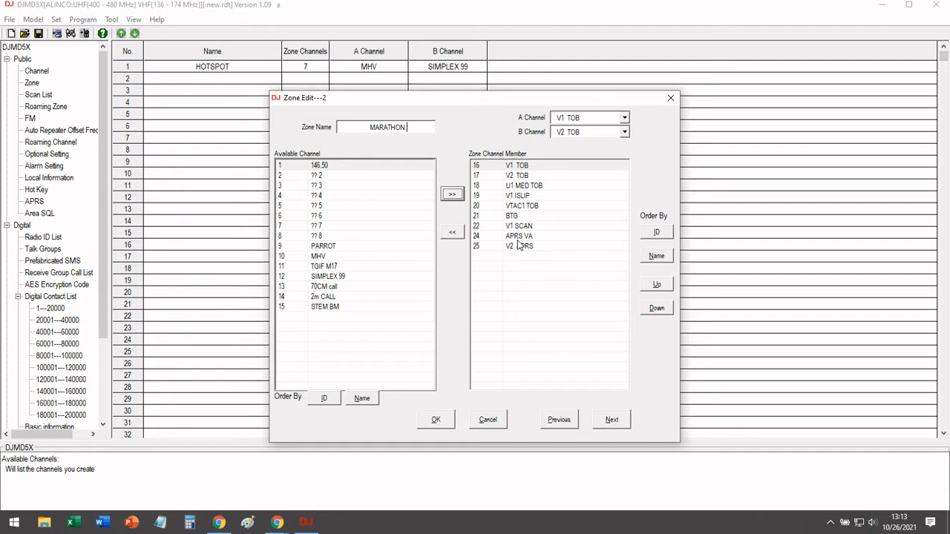
{"action": "mouse_move", "coordinate": [517, 255]}
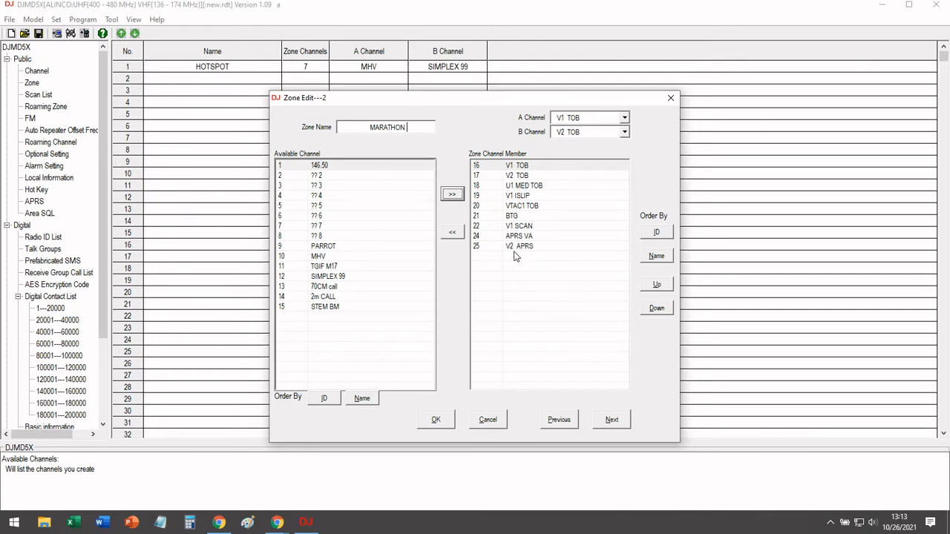
{"action": "mouse_move", "coordinate": [502, 255]}
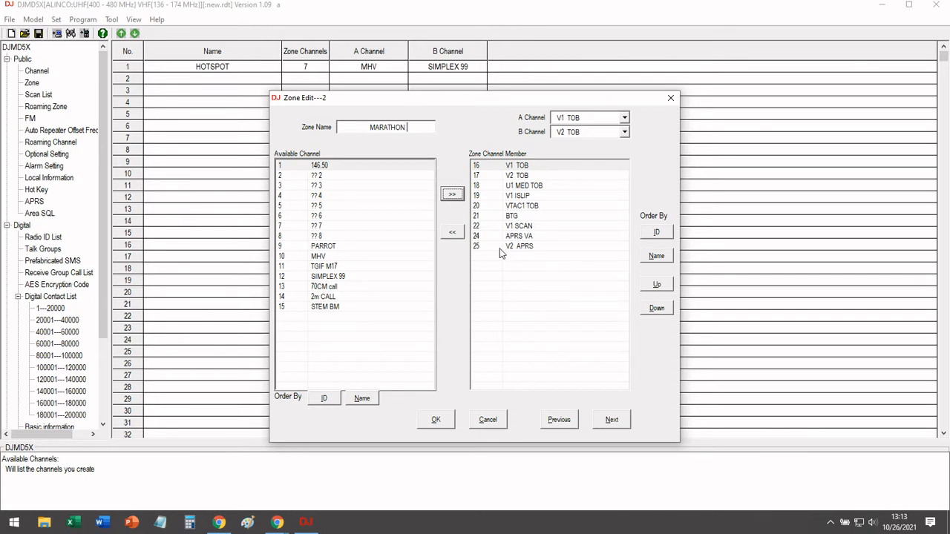
{"action": "mouse_move", "coordinate": [478, 255]}
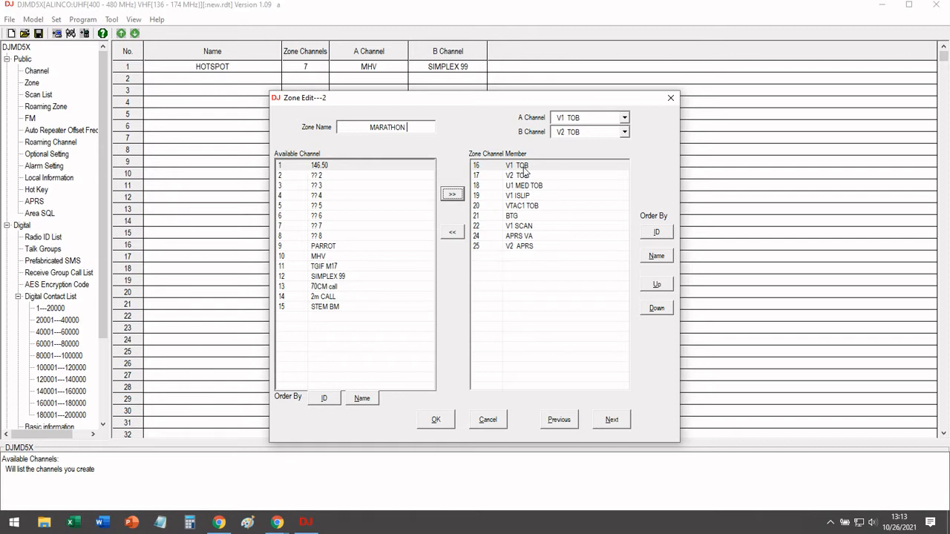
{"action": "mouse_move", "coordinate": [538, 182]}
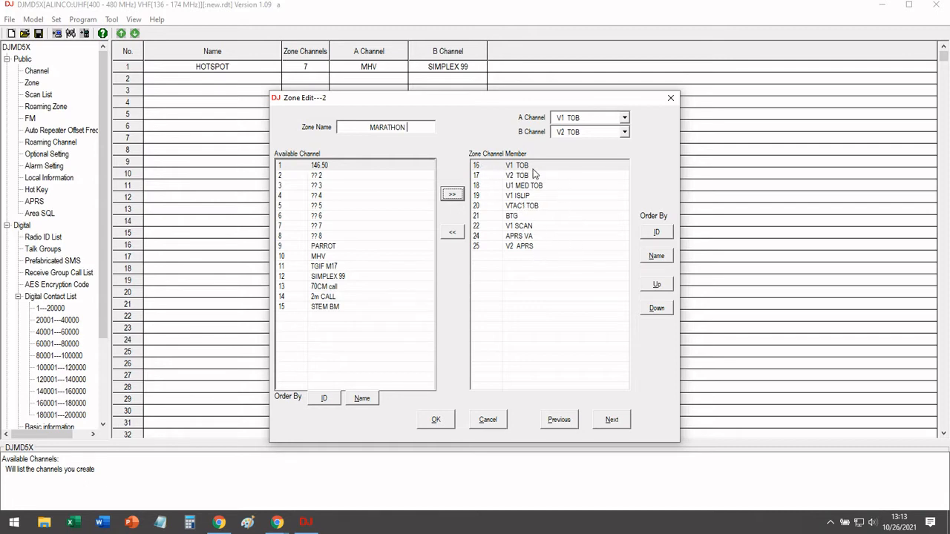
{"action": "mouse_move", "coordinate": [533, 172]}
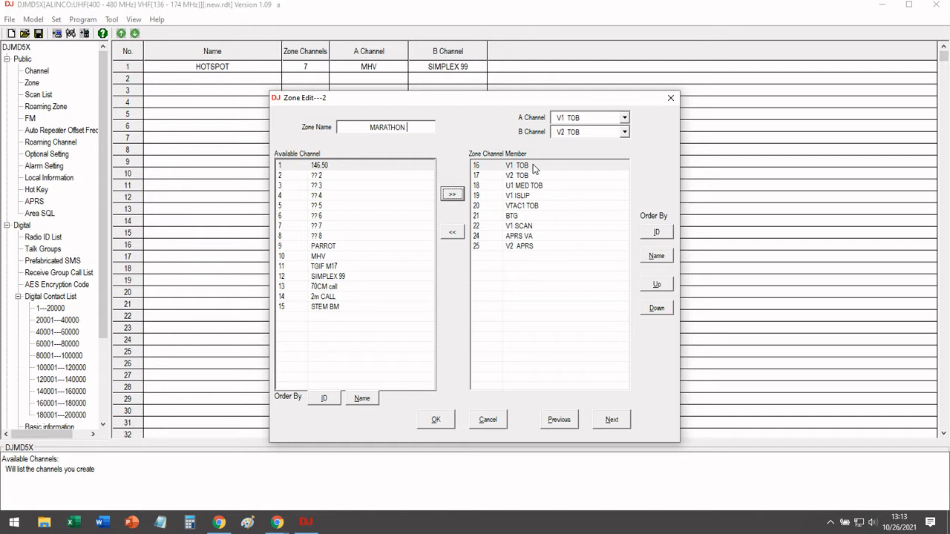
{"action": "mouse_move", "coordinate": [481, 251]}
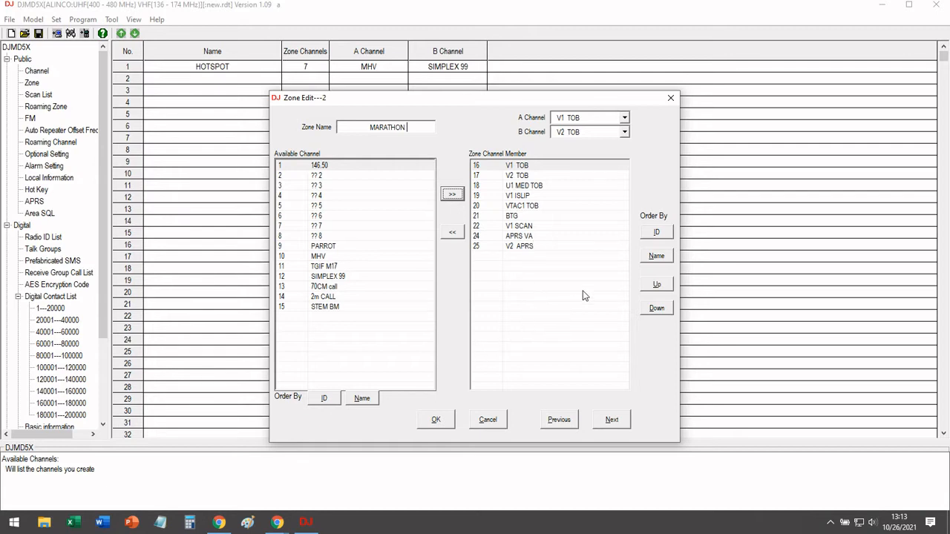
{"action": "mouse_move", "coordinate": [635, 126]}
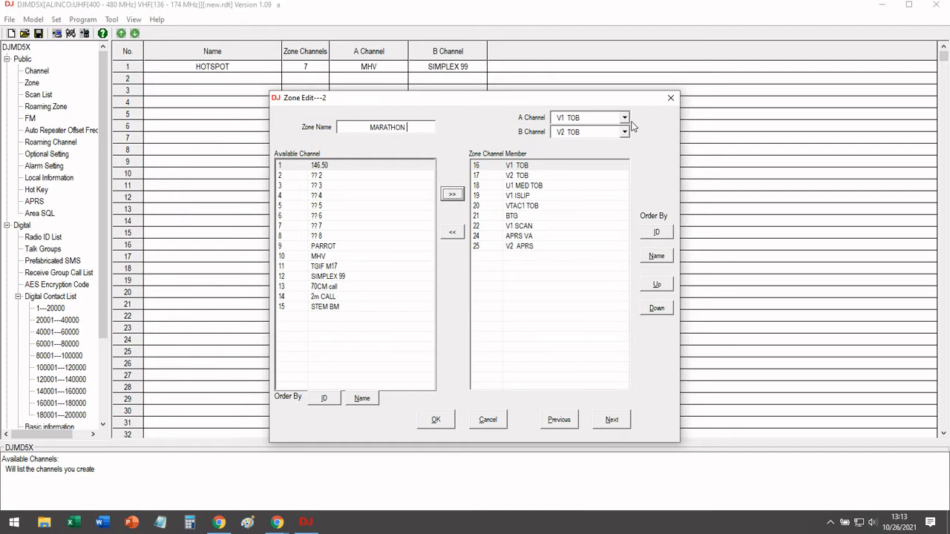
{"action": "mouse_move", "coordinate": [620, 136]}
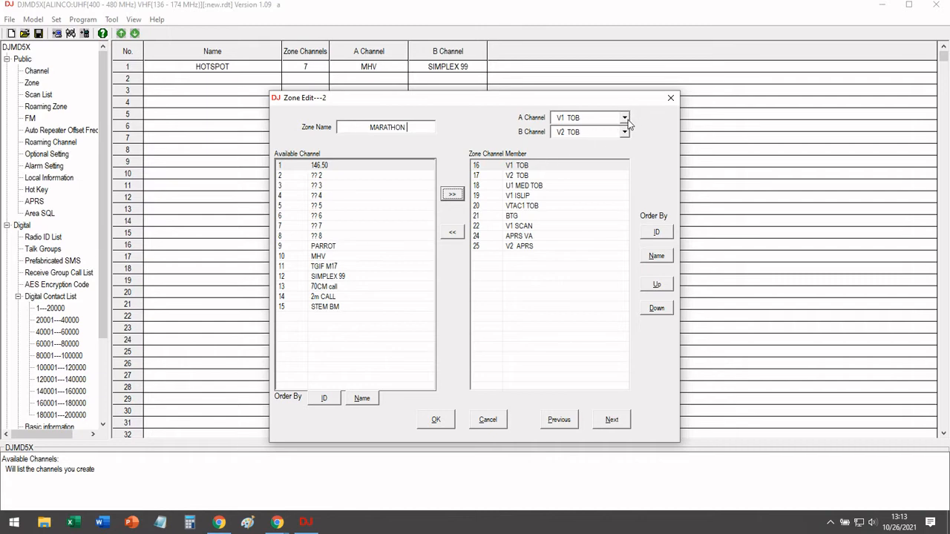
Set zone channel A to V1 TOB and channel B to U1 MED TOB, then save MARATHON
{"action": "left_click", "coordinate": [624, 117]}
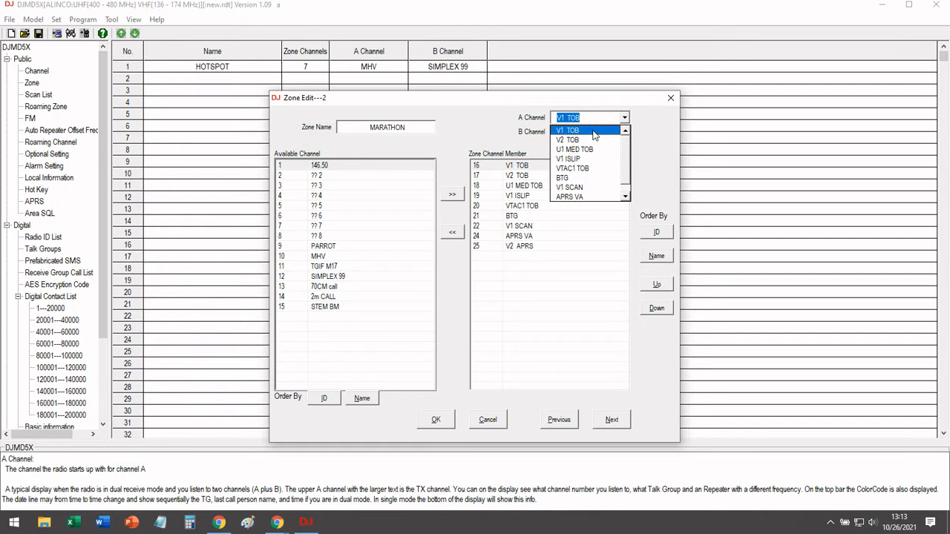
{"action": "left_click", "coordinate": [571, 140]}
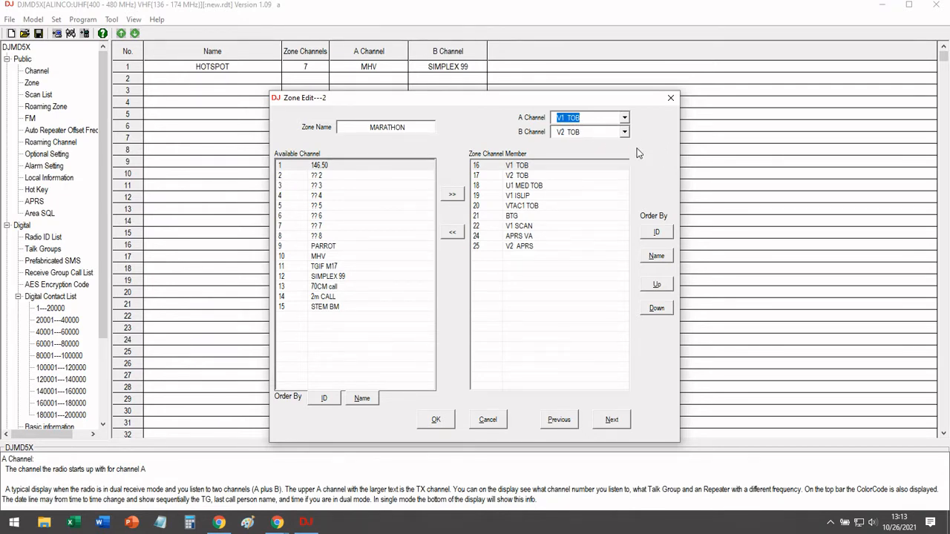
{"action": "mouse_move", "coordinate": [626, 137]}
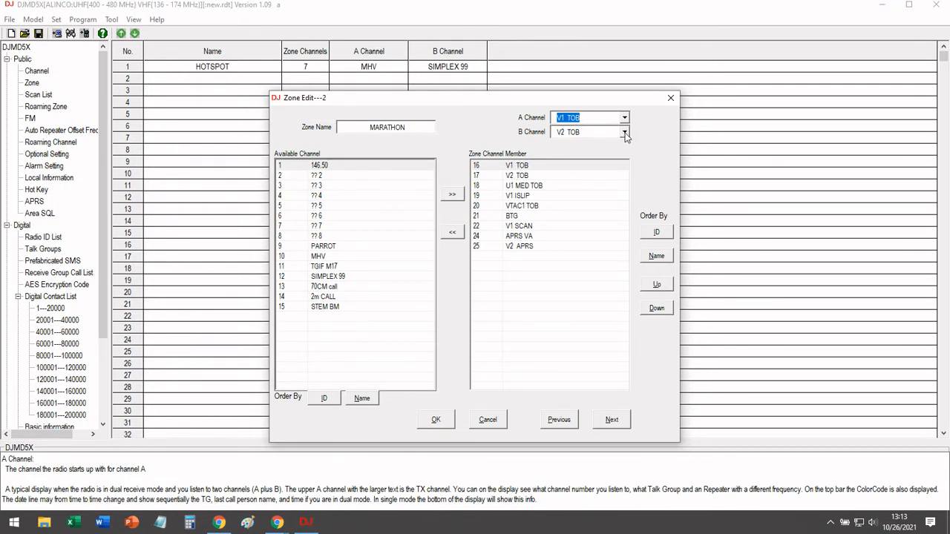
{"action": "left_click", "coordinate": [624, 131]}
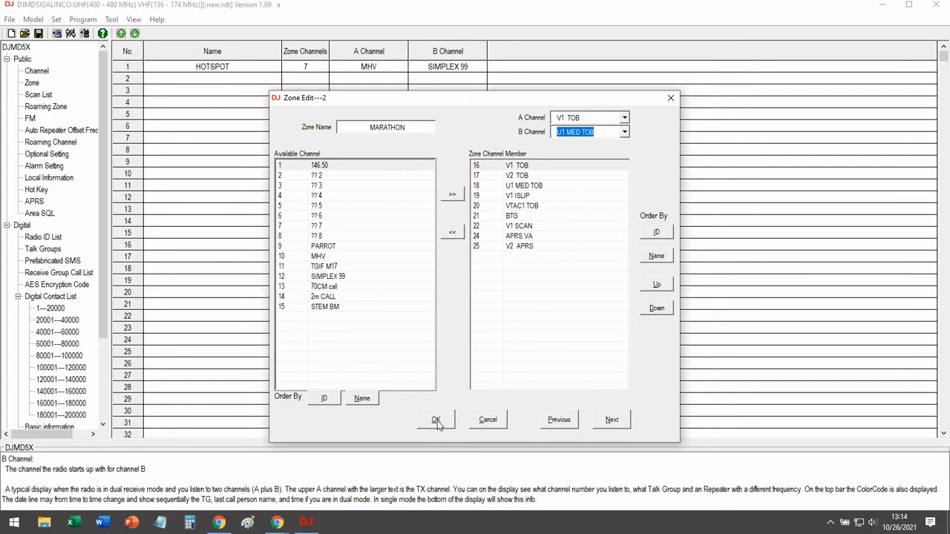
{"action": "left_click", "coordinate": [437, 419]}
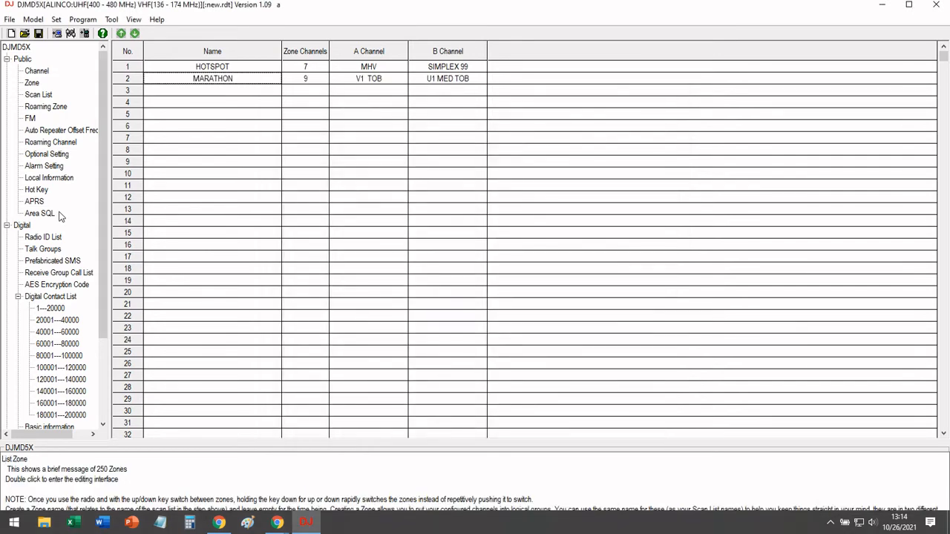
{"action": "mouse_move", "coordinate": [38, 95]}
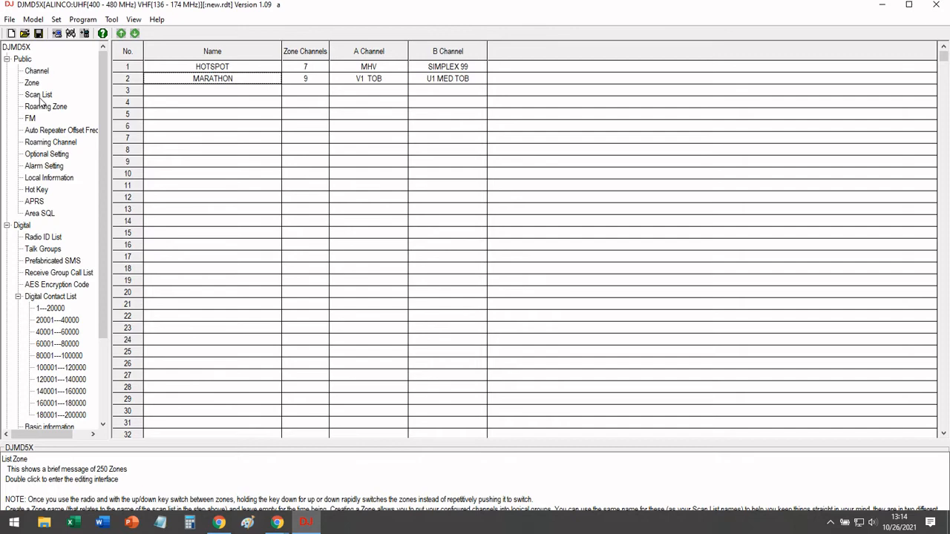
Open the M TAC SCAN scan list for editing from the Scan List table
{"action": "left_click", "coordinate": [39, 95]}
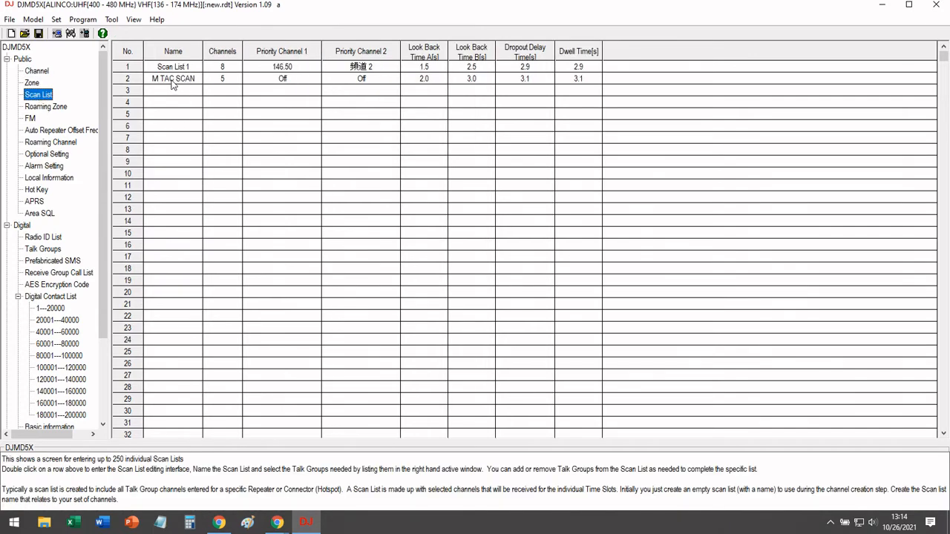
{"action": "double_click", "coordinate": [172, 77]}
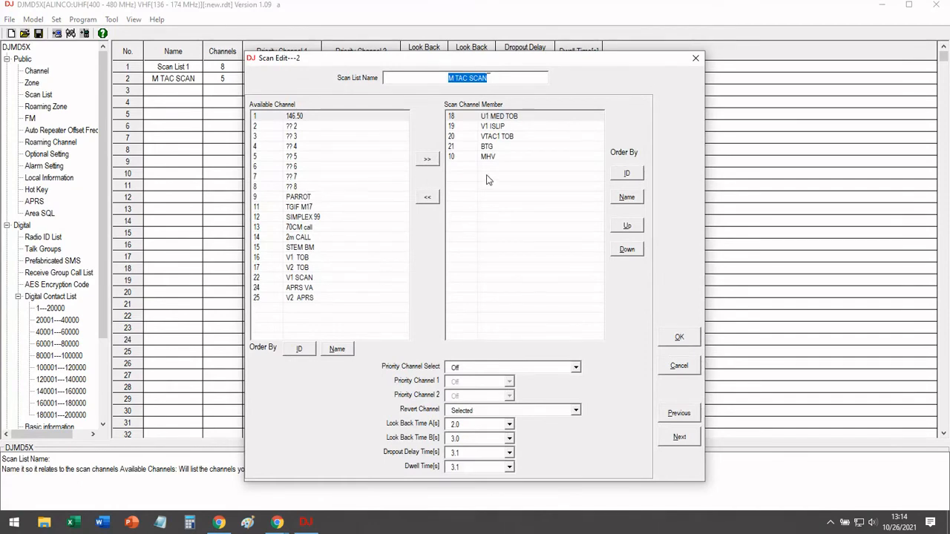
{"action": "mouse_move", "coordinate": [499, 136]}
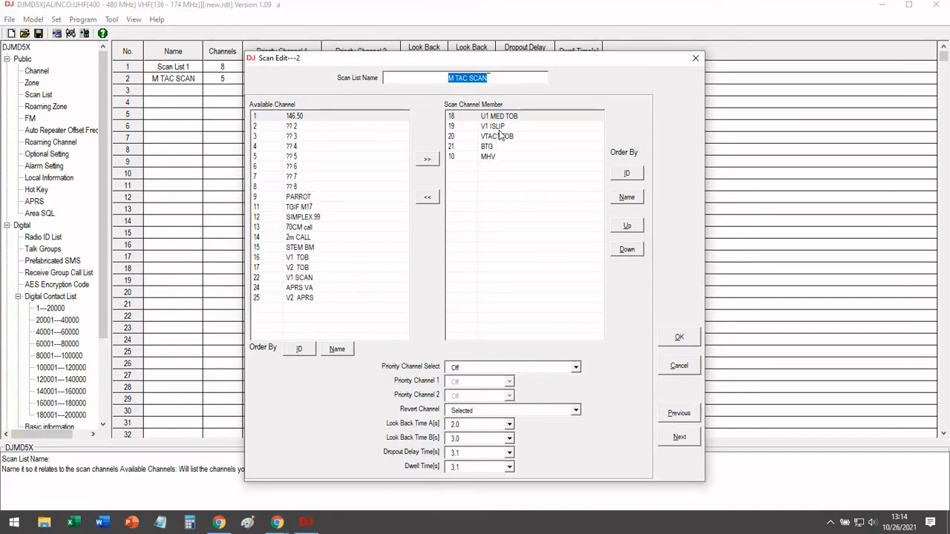
{"action": "mouse_move", "coordinate": [475, 121]}
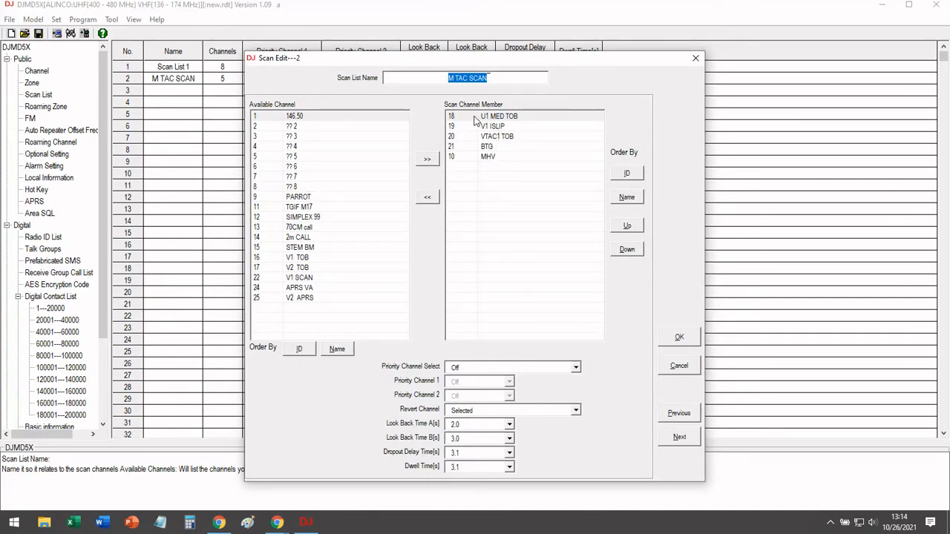
{"action": "mouse_move", "coordinate": [511, 169]}
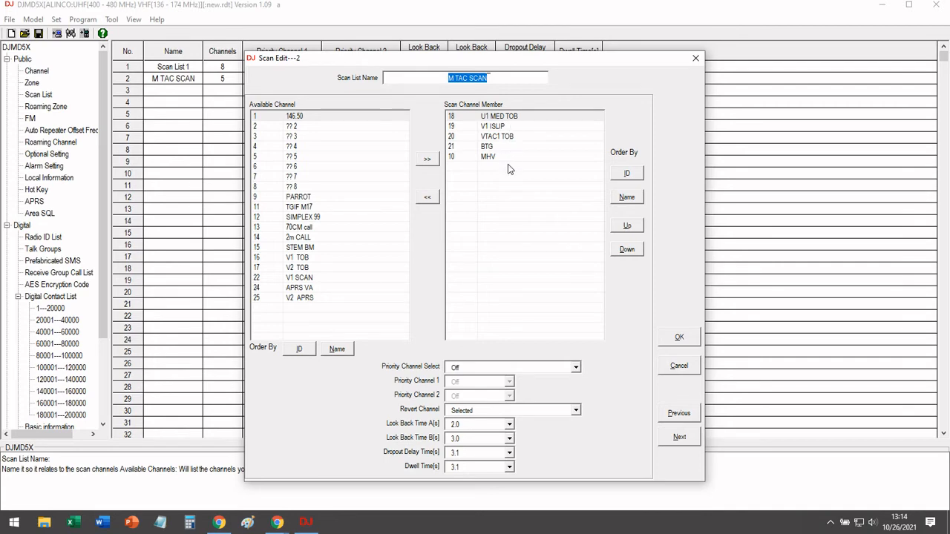
{"action": "mouse_move", "coordinate": [502, 147]}
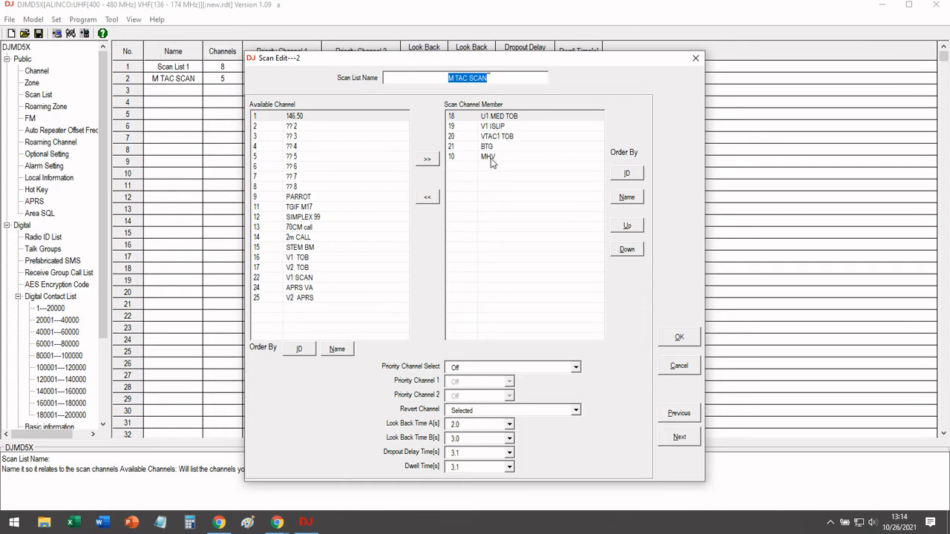
{"action": "mouse_move", "coordinate": [481, 166]}
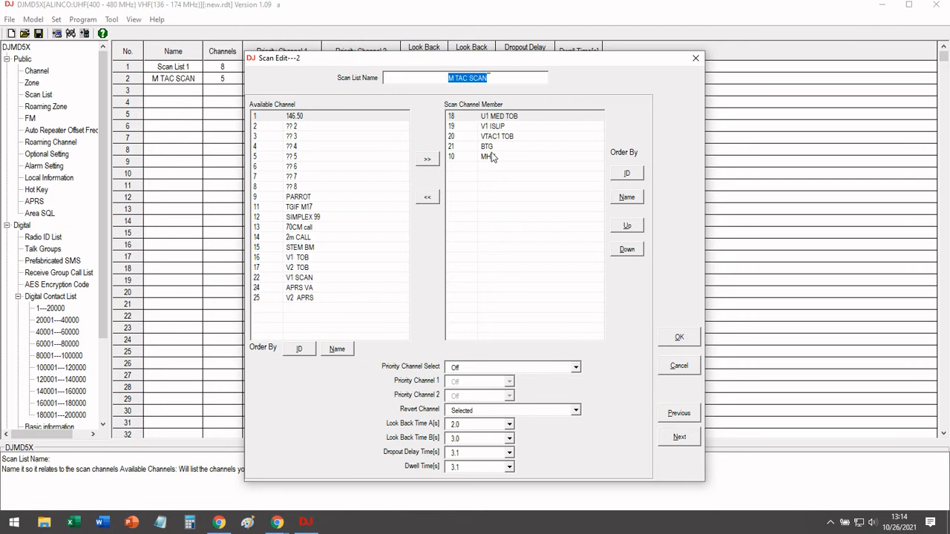
{"action": "mouse_move", "coordinate": [516, 122]}
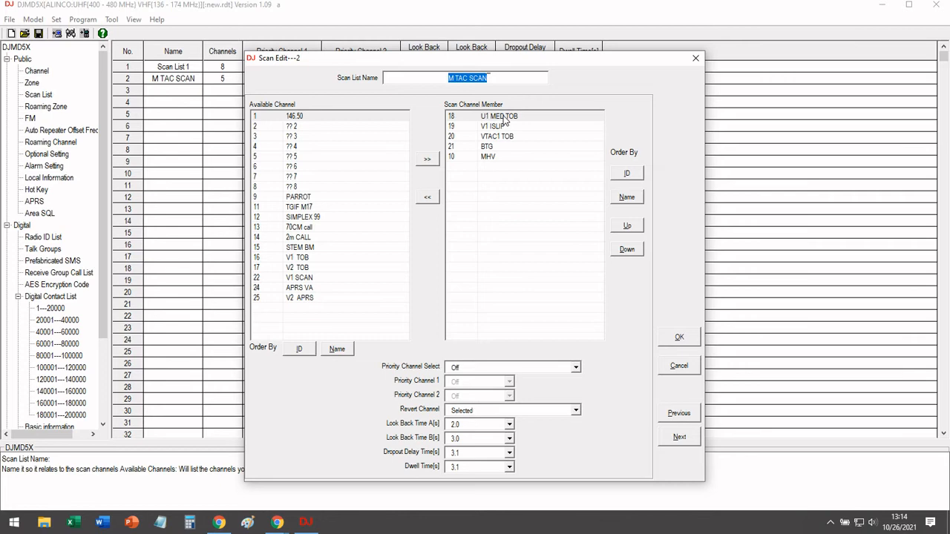
{"action": "mouse_move", "coordinate": [499, 152]}
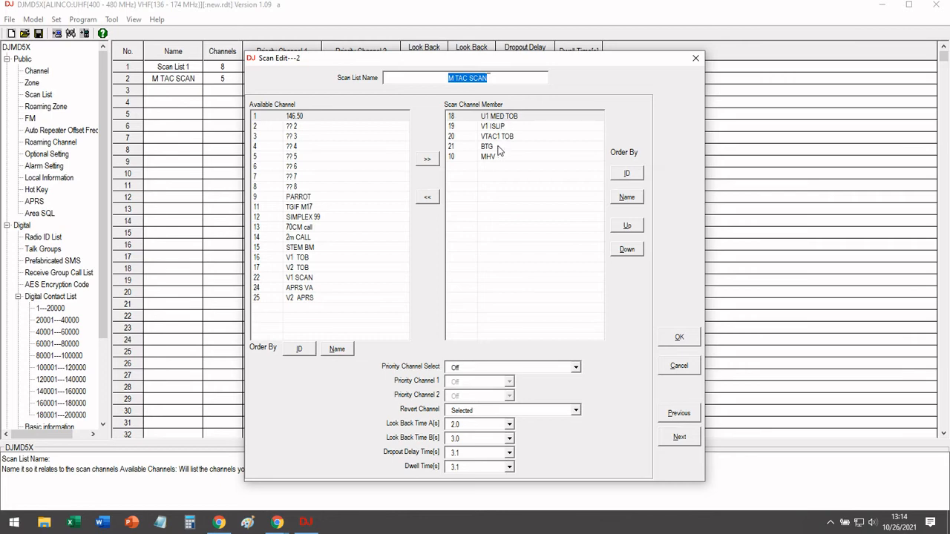
{"action": "mouse_move", "coordinate": [496, 156]}
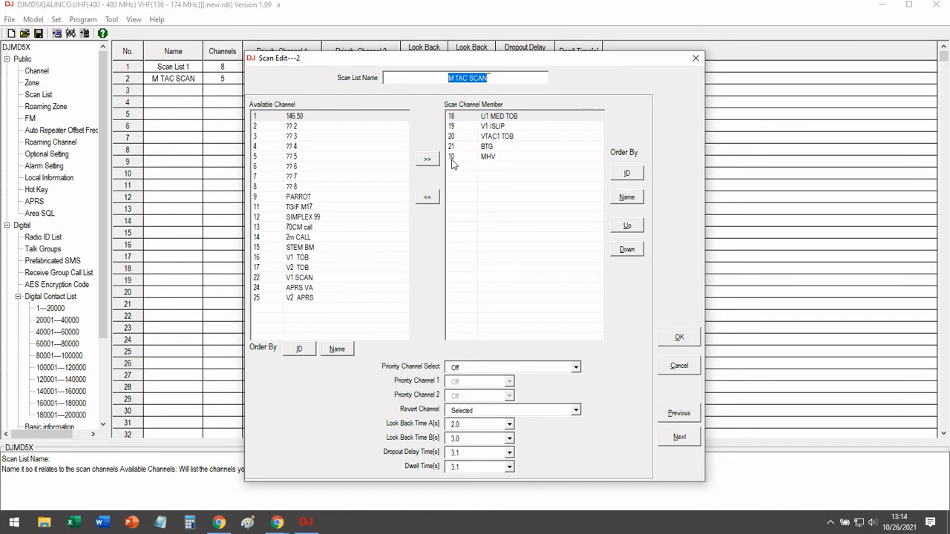
{"action": "mouse_move", "coordinate": [499, 167]}
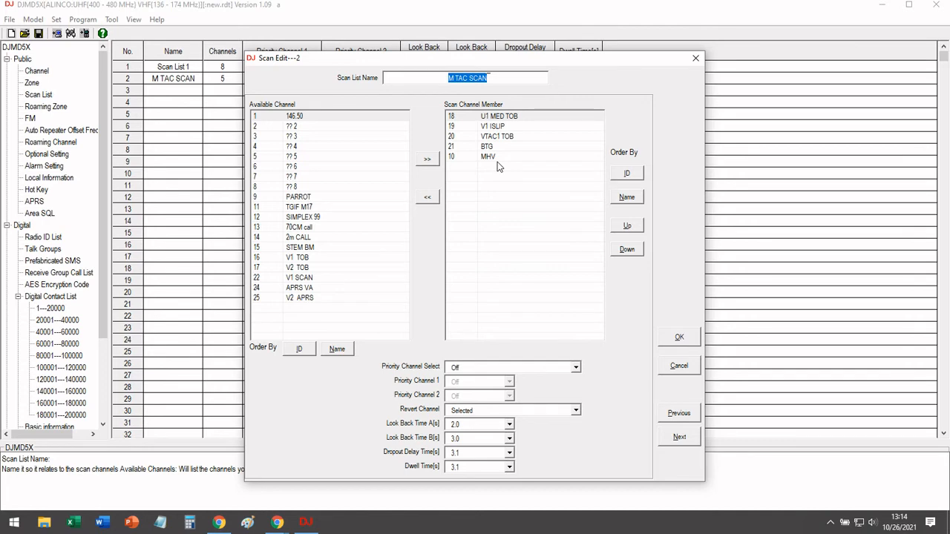
{"action": "mouse_move", "coordinate": [492, 162]}
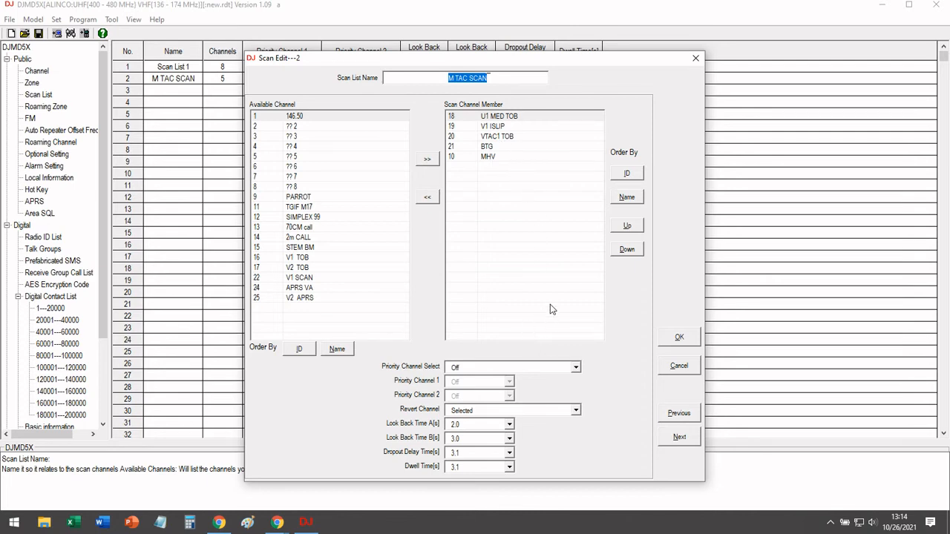
{"action": "mouse_move", "coordinate": [561, 252]}
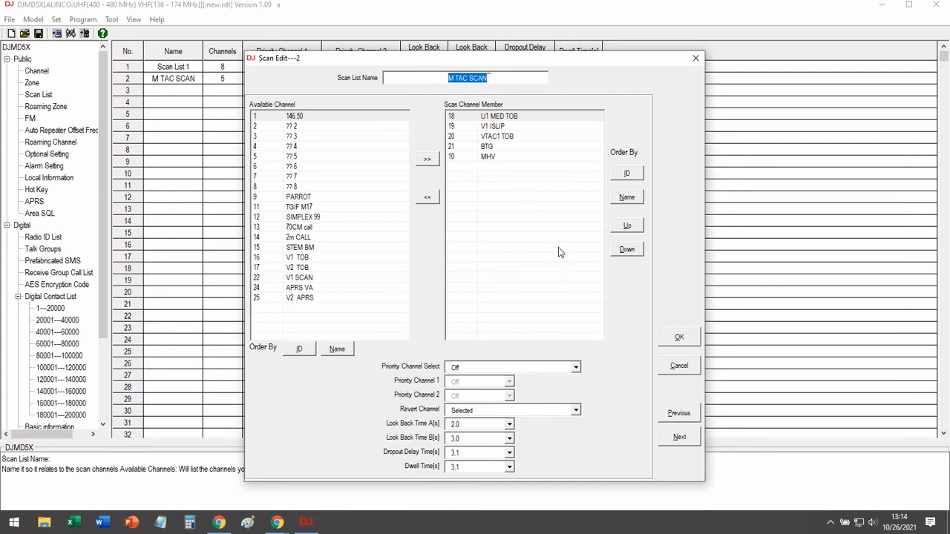
{"action": "mouse_move", "coordinate": [587, 238]}
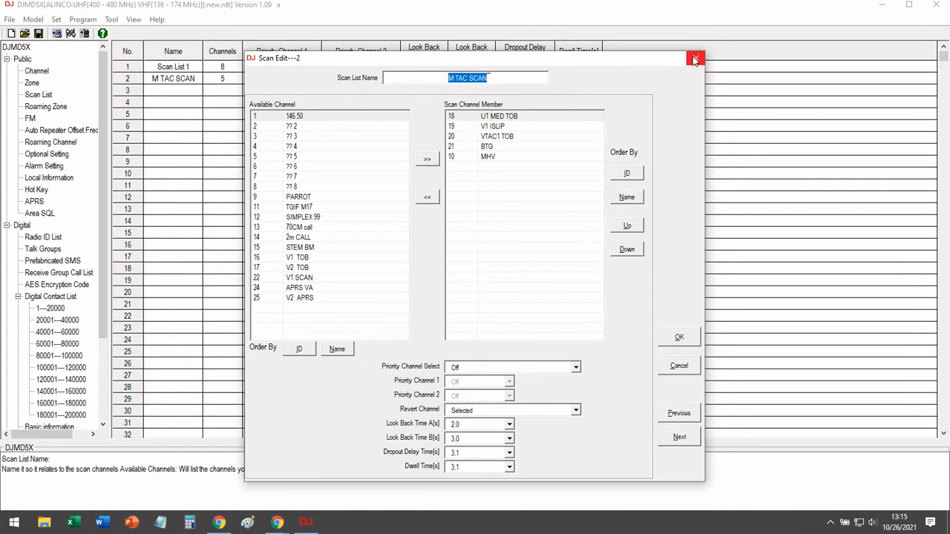
Close the M TAC SCAN editor and select Optional Setting in the tree
{"action": "left_click", "coordinate": [695, 60]}
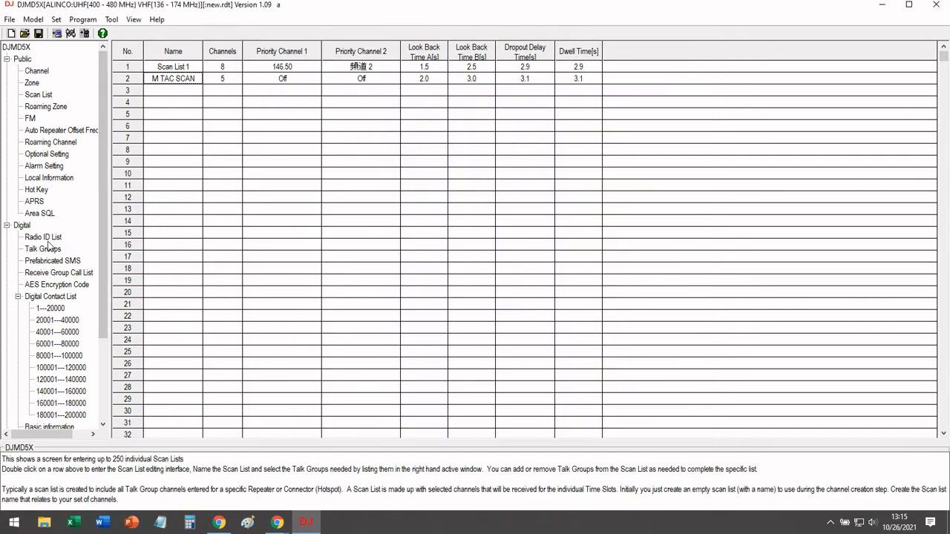
{"action": "mouse_move", "coordinate": [73, 119]}
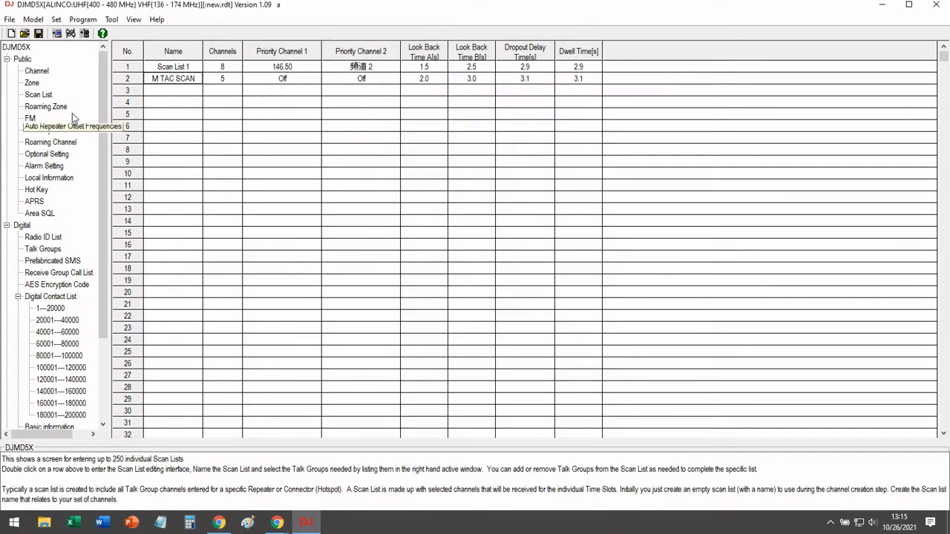
{"action": "left_click", "coordinate": [46, 153]}
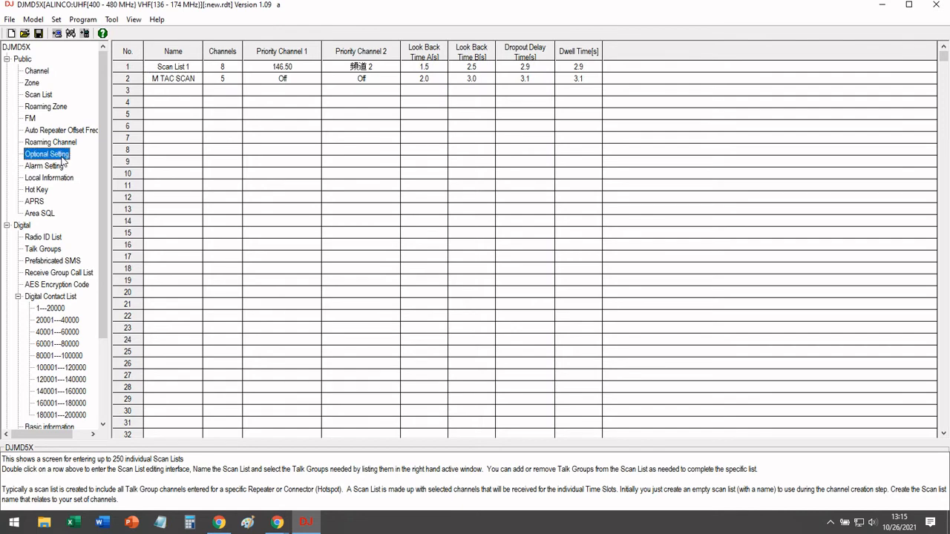
In Power-on settings, set startup zone A to MARATHON and zone B to HOTSPOT
{"action": "double_click", "coordinate": [47, 153]}
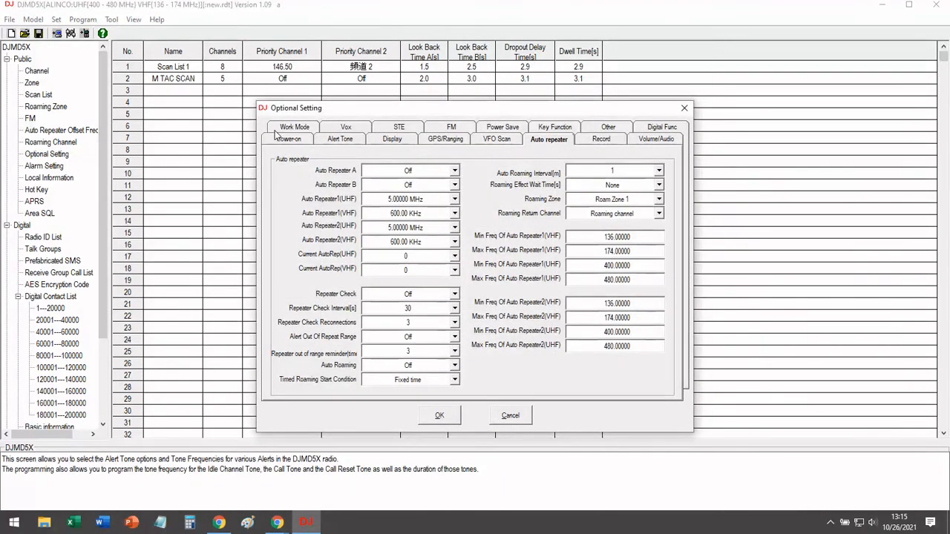
{"action": "left_click", "coordinate": [288, 139]}
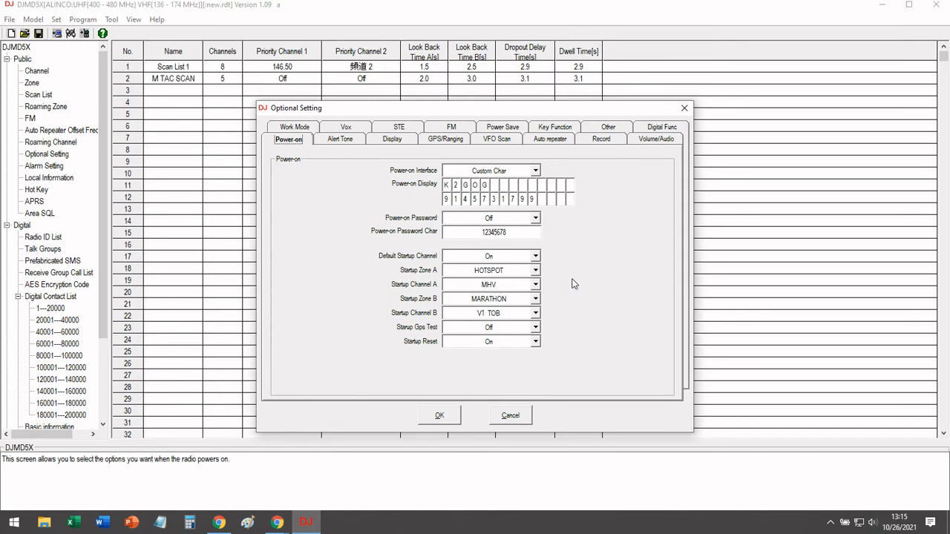
{"action": "mouse_move", "coordinate": [543, 282]}
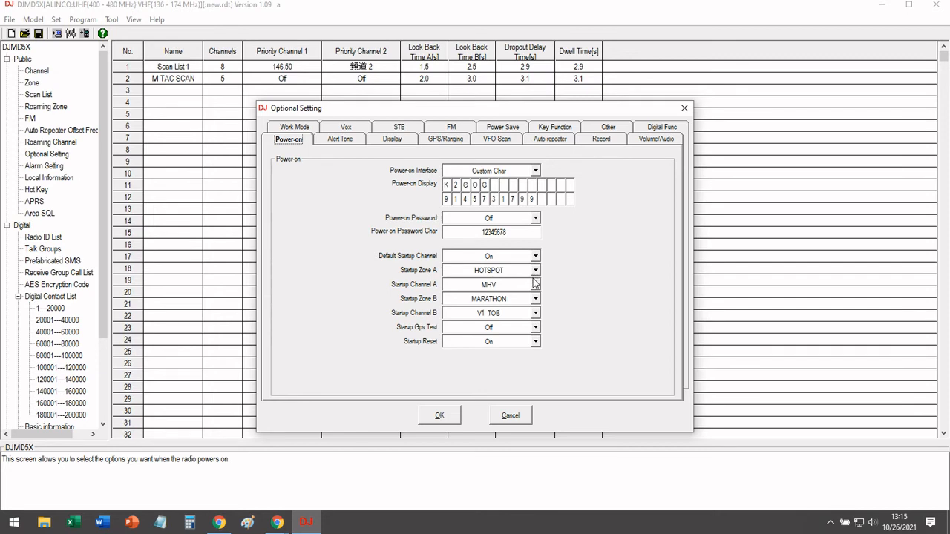
{"action": "left_click", "coordinate": [534, 270]}
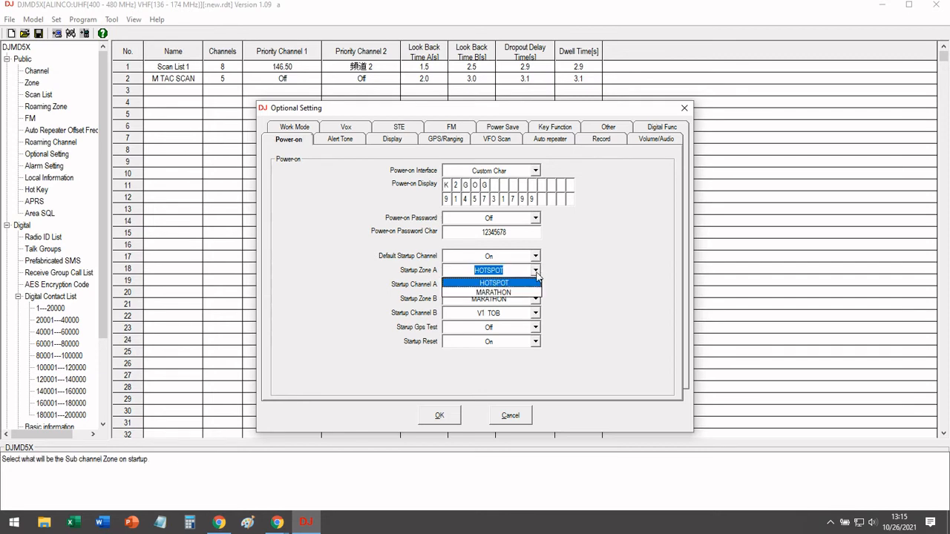
{"action": "left_click", "coordinate": [493, 291]}
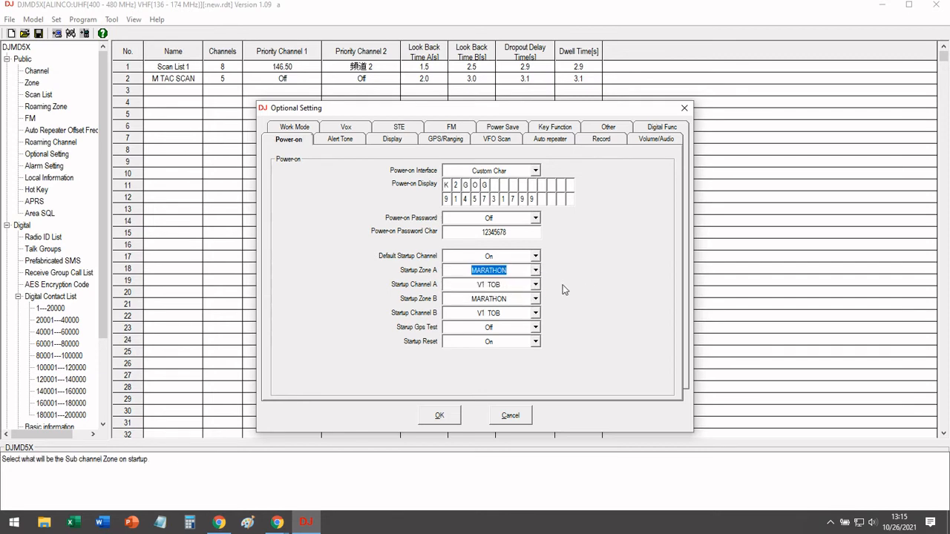
{"action": "mouse_move", "coordinate": [552, 279]}
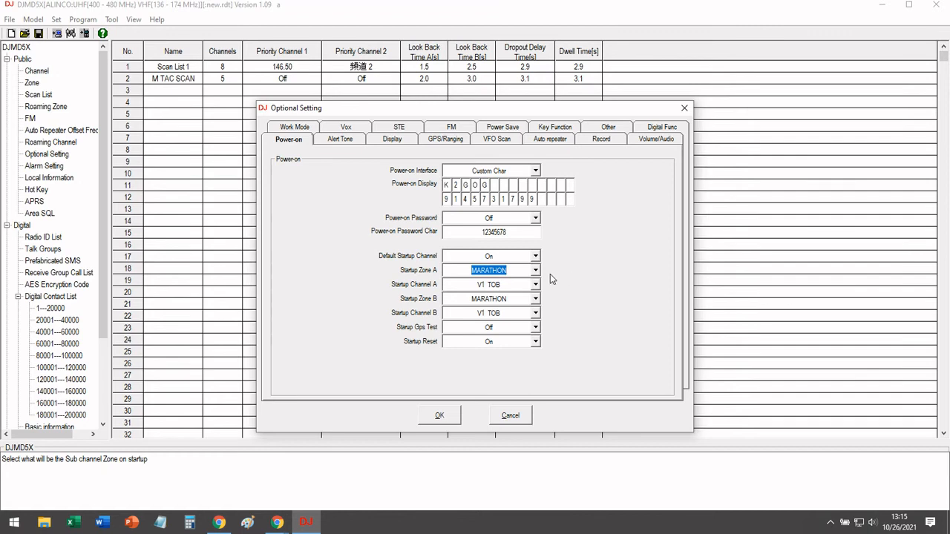
{"action": "mouse_move", "coordinate": [542, 274]}
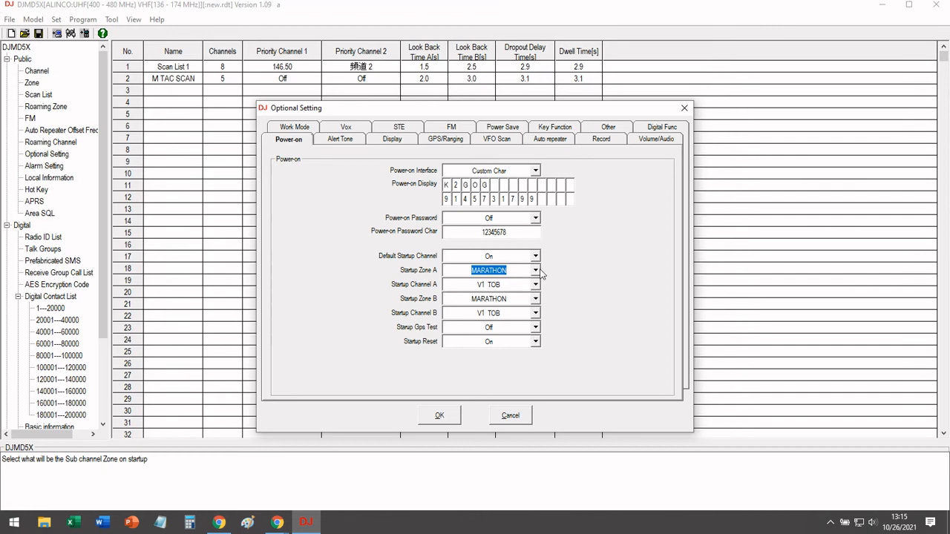
{"action": "mouse_move", "coordinate": [442, 296]}
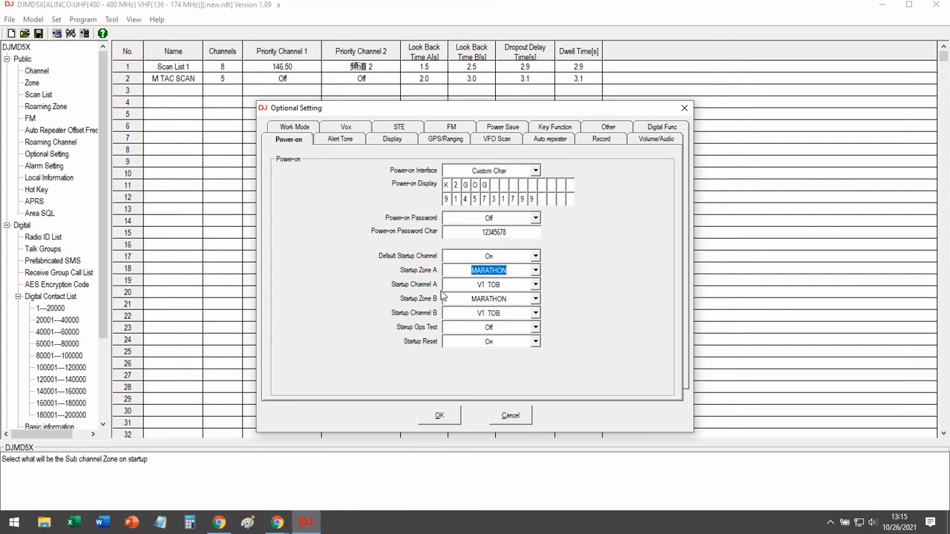
{"action": "mouse_move", "coordinate": [451, 279]}
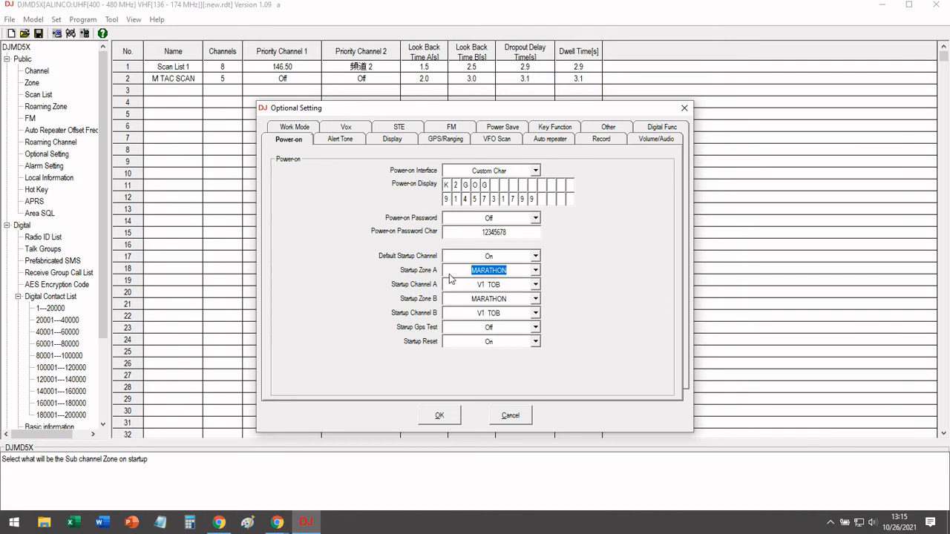
{"action": "mouse_move", "coordinate": [520, 289]}
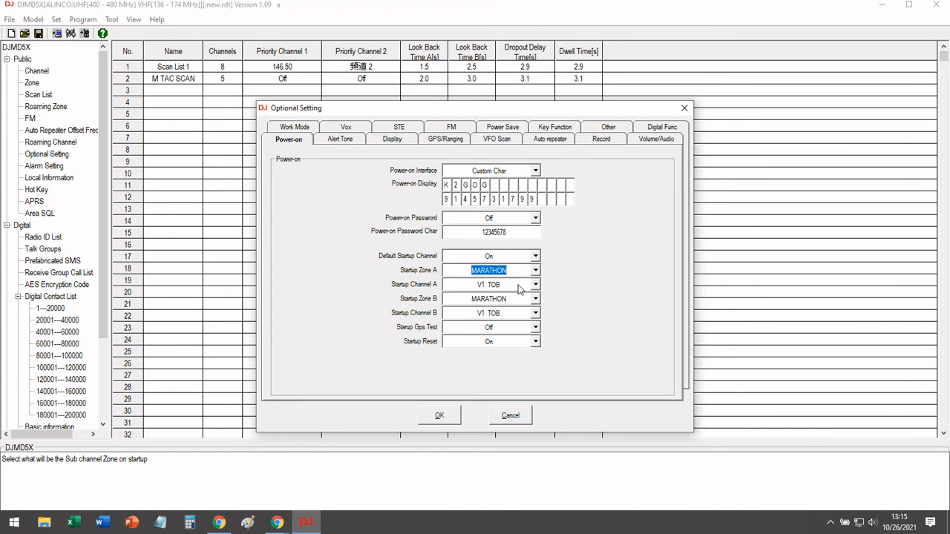
{"action": "left_click", "coordinate": [489, 299]}
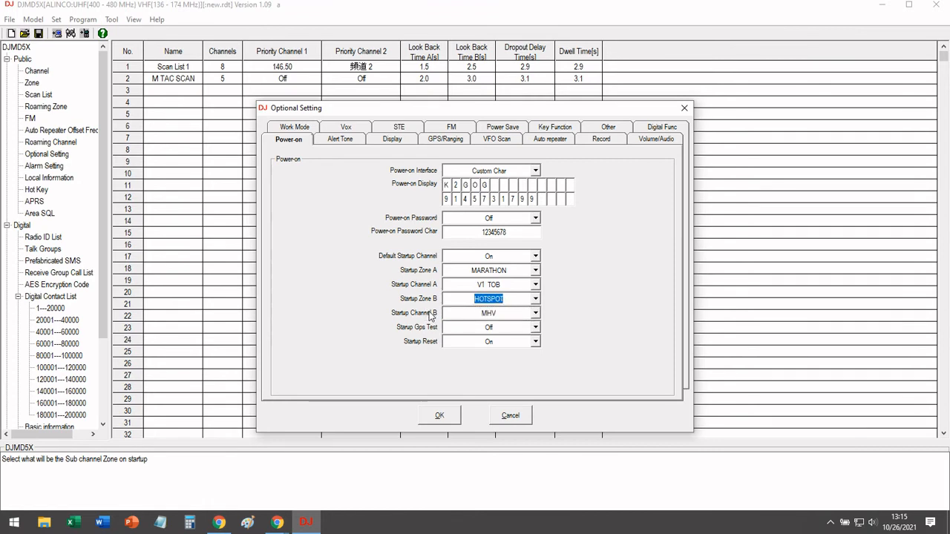
{"action": "left_click", "coordinate": [535, 312]}
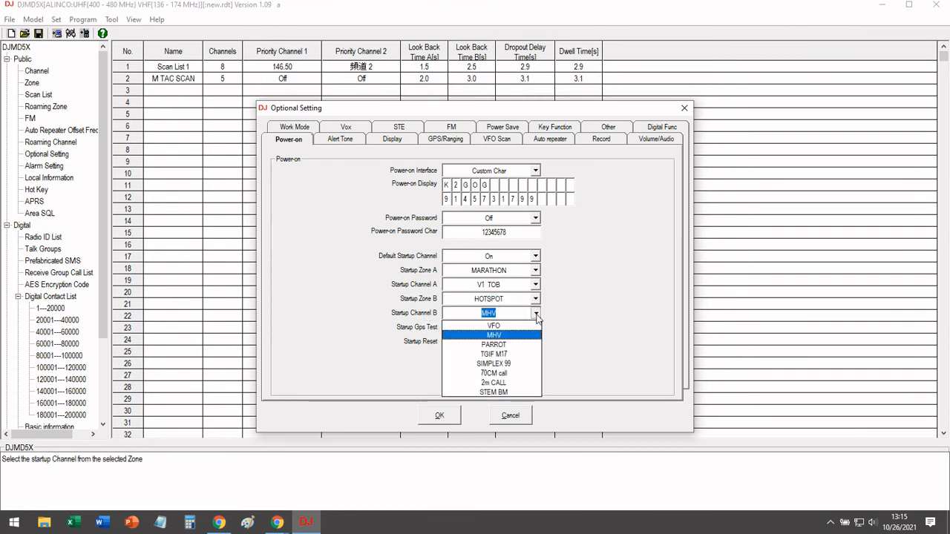
{"action": "mouse_move", "coordinate": [517, 339]}
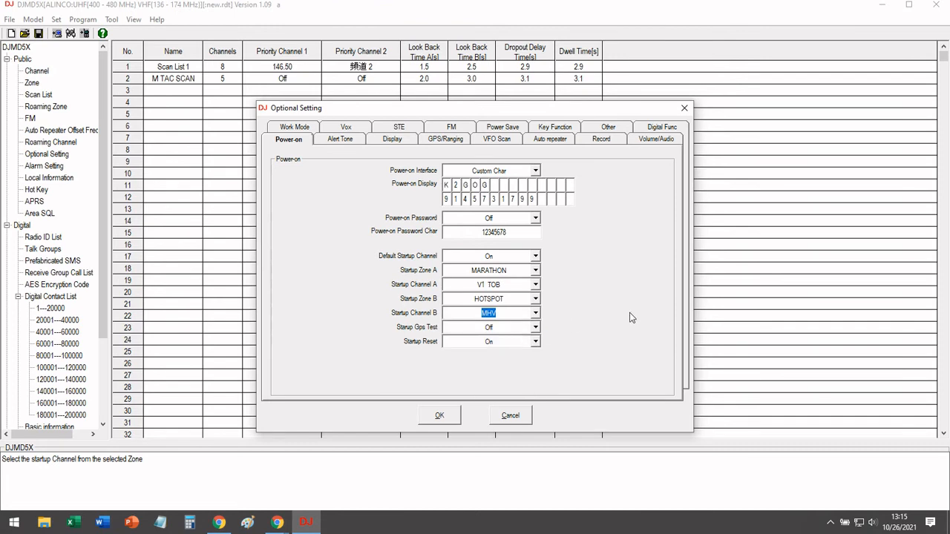
{"action": "mouse_move", "coordinate": [456, 410]}
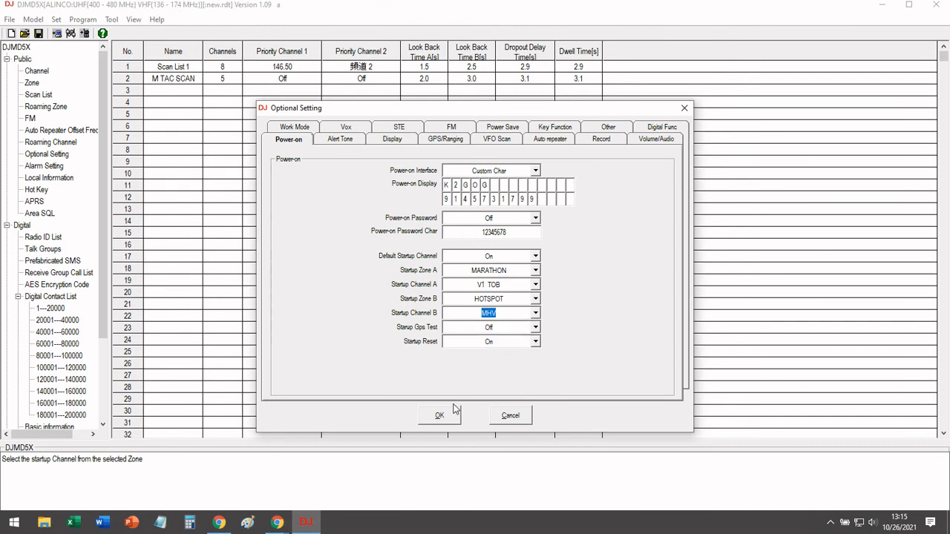
{"action": "mouse_move", "coordinate": [459, 389]}
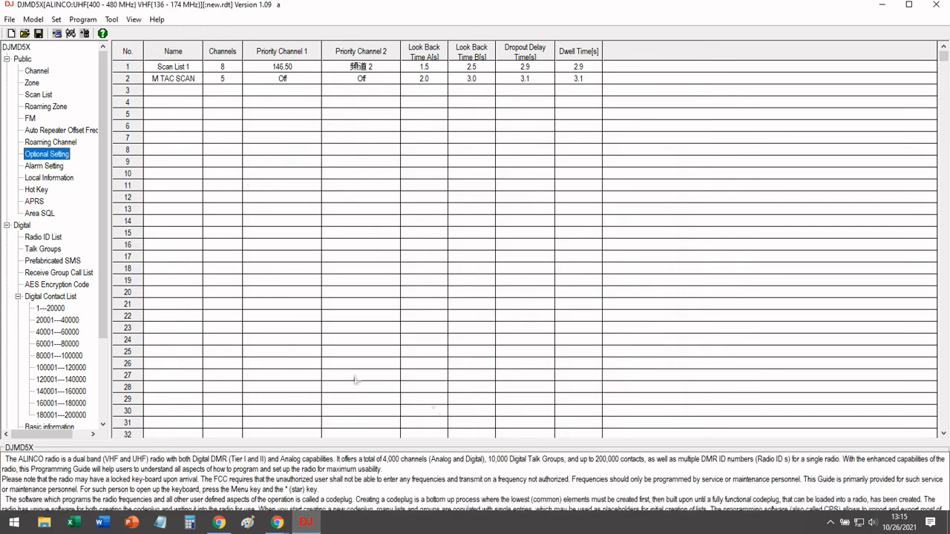
{"action": "mouse_move", "coordinate": [41, 80]}
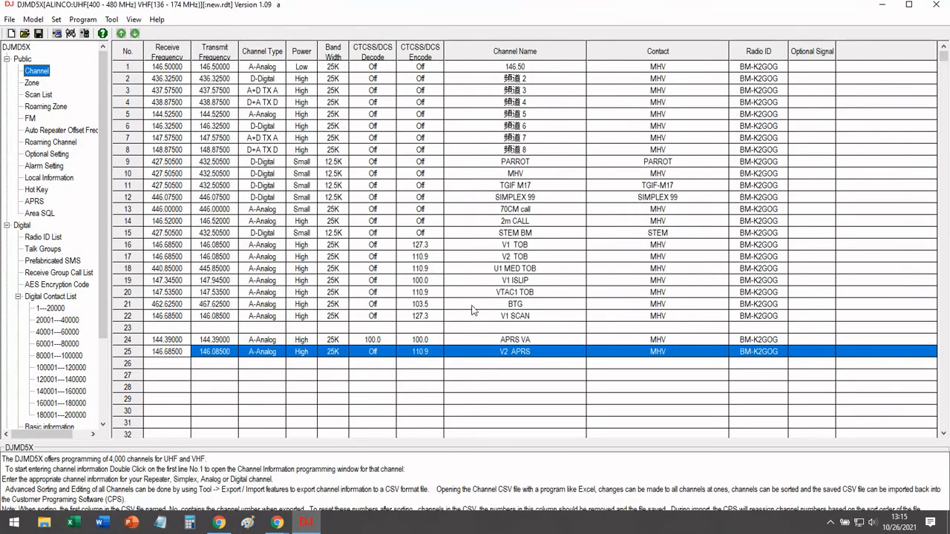
Give channel V1 SCAN scan list M TAC SCAN and analog APRS at End Of Transmission, then save
{"action": "double_click", "coordinate": [515, 314]}
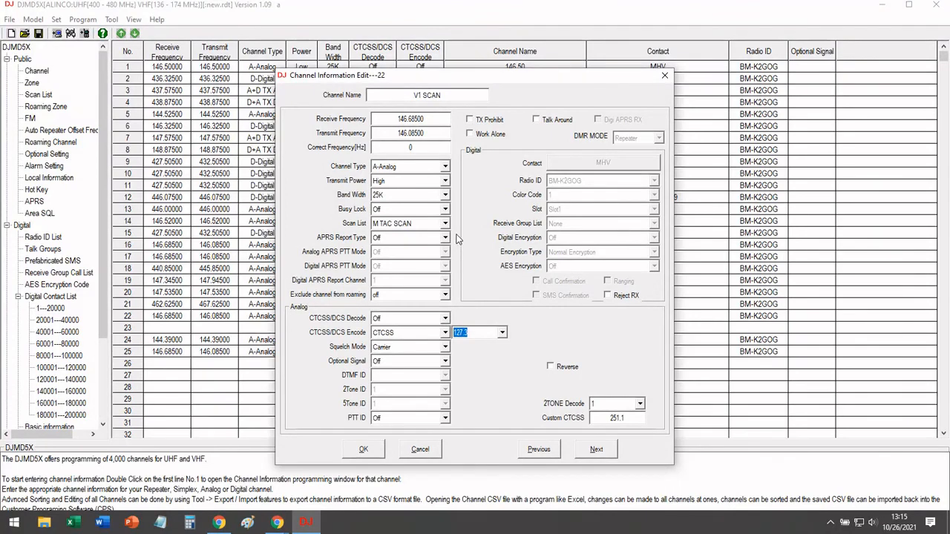
{"action": "mouse_move", "coordinate": [434, 237]}
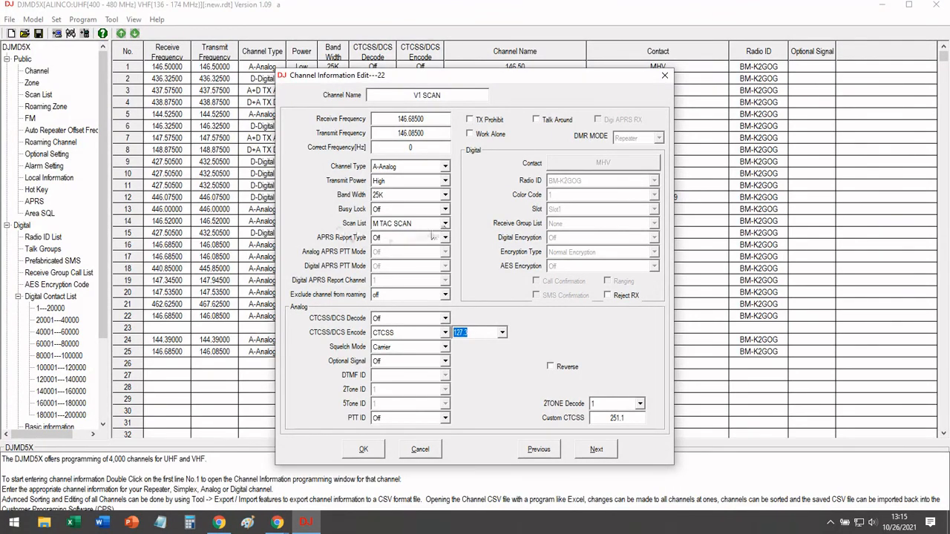
{"action": "left_click", "coordinate": [444, 223]}
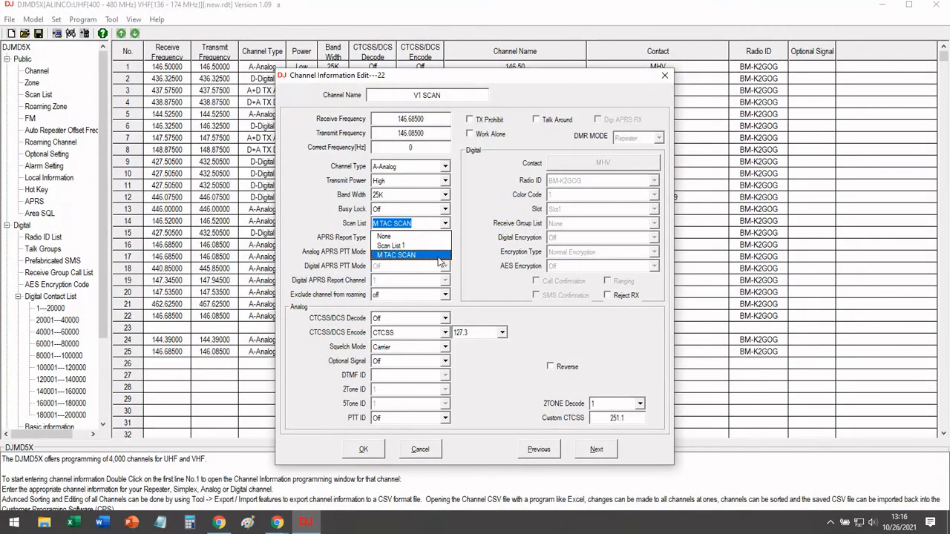
{"action": "left_click", "coordinate": [395, 255]}
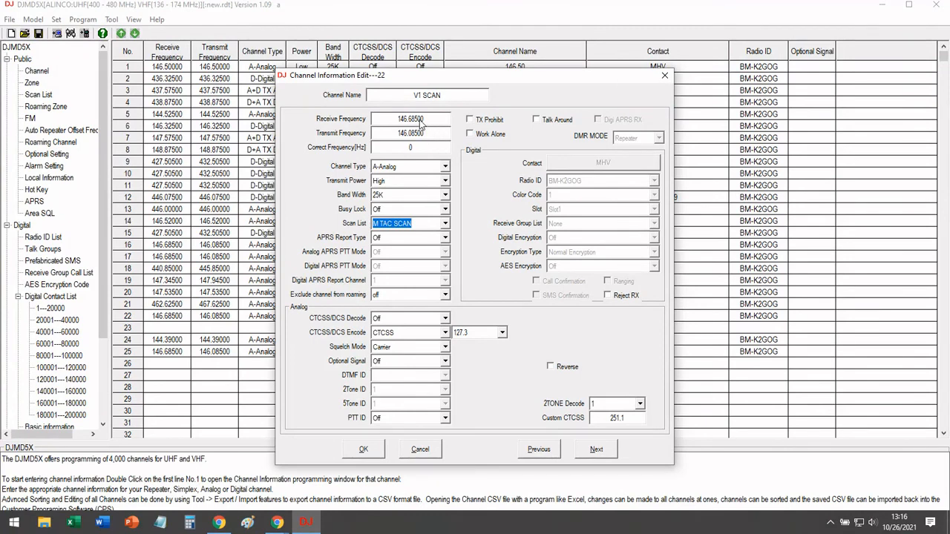
{"action": "mouse_move", "coordinate": [445, 226]}
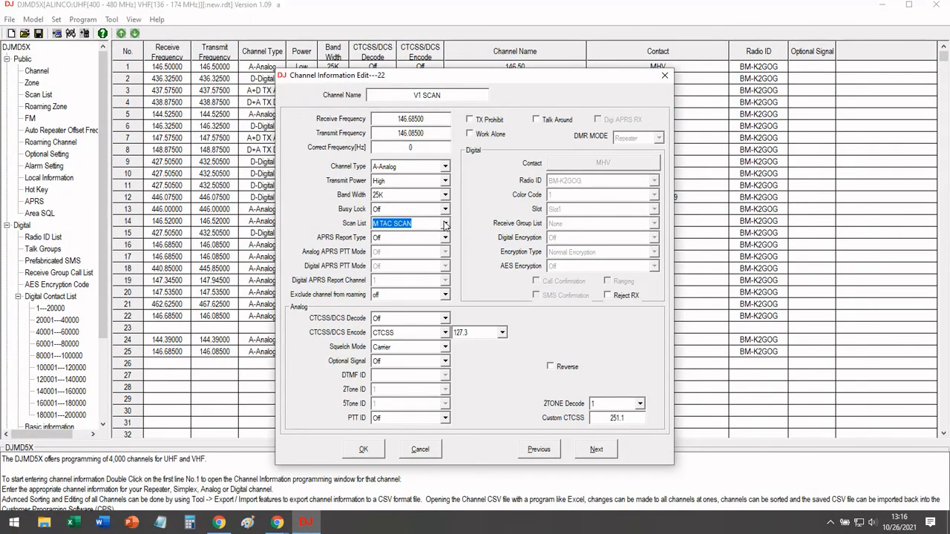
{"action": "mouse_move", "coordinate": [451, 245]}
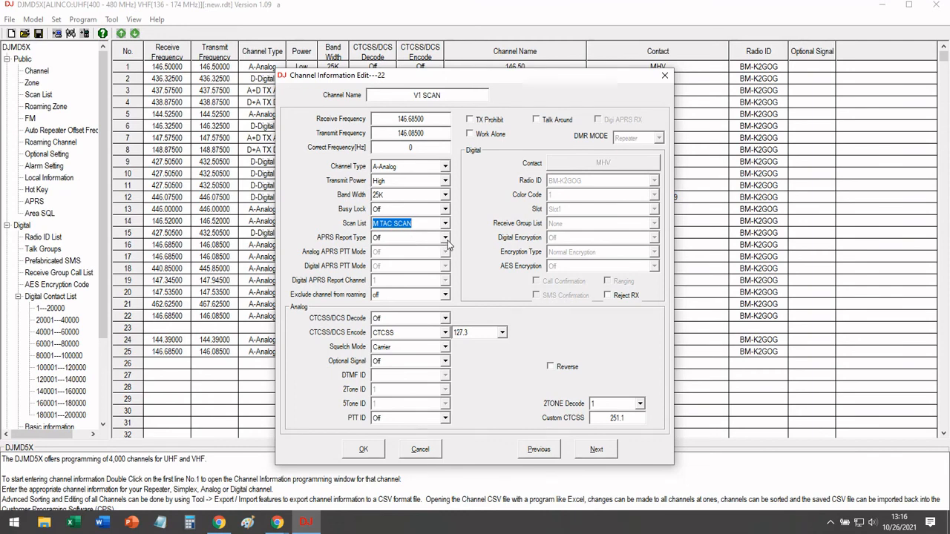
{"action": "left_click", "coordinate": [444, 250]}
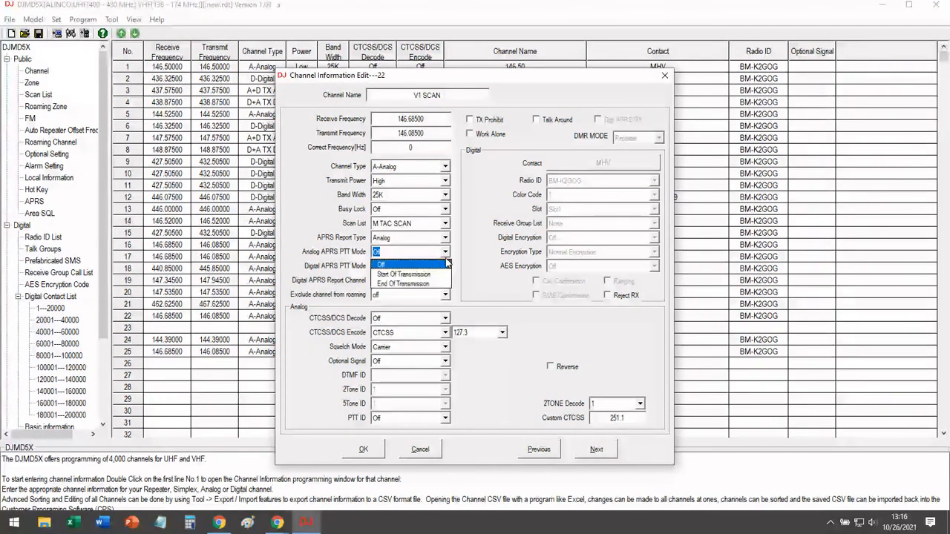
{"action": "left_click", "coordinate": [402, 285]}
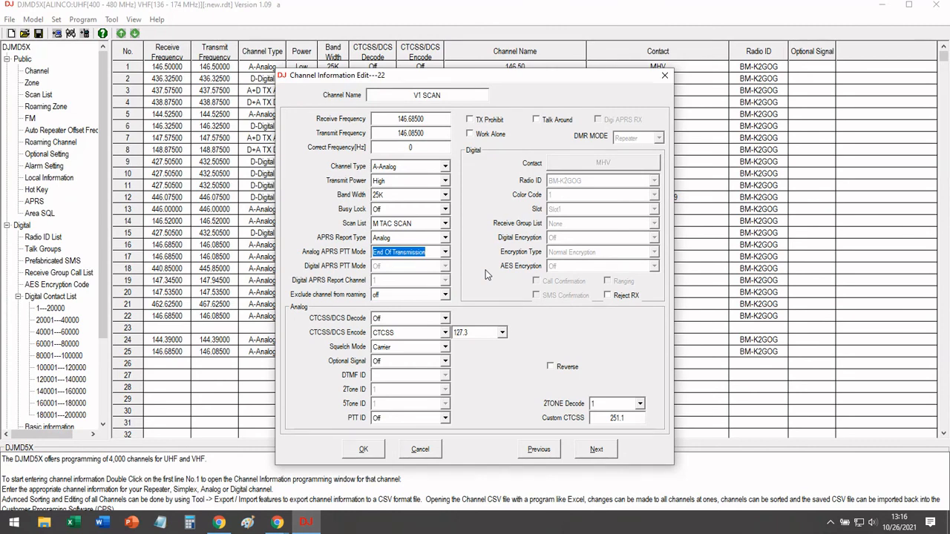
{"action": "mouse_move", "coordinate": [493, 429]}
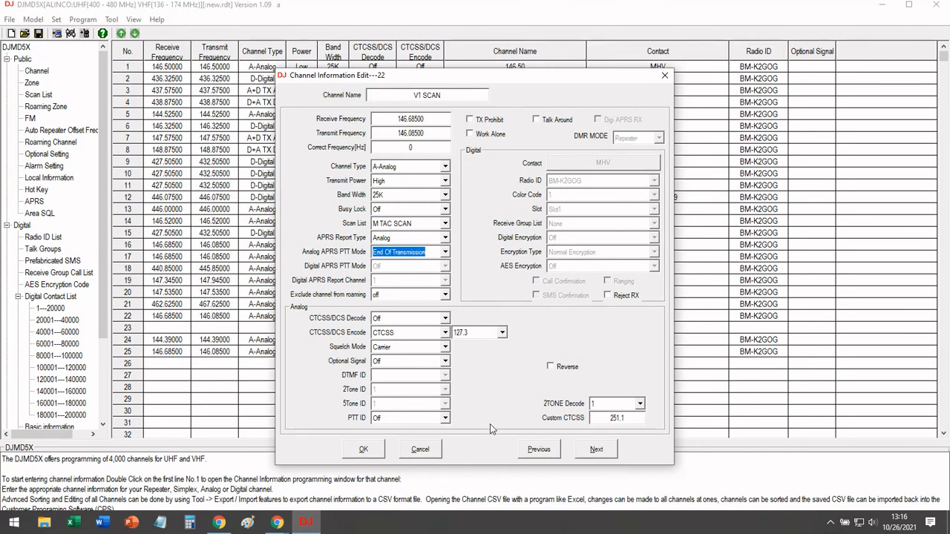
{"action": "left_click", "coordinate": [362, 448]}
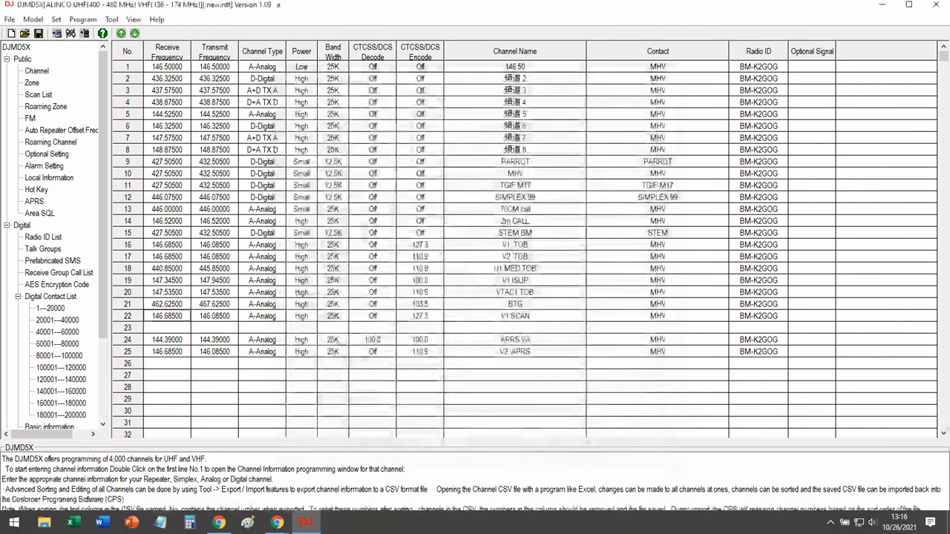